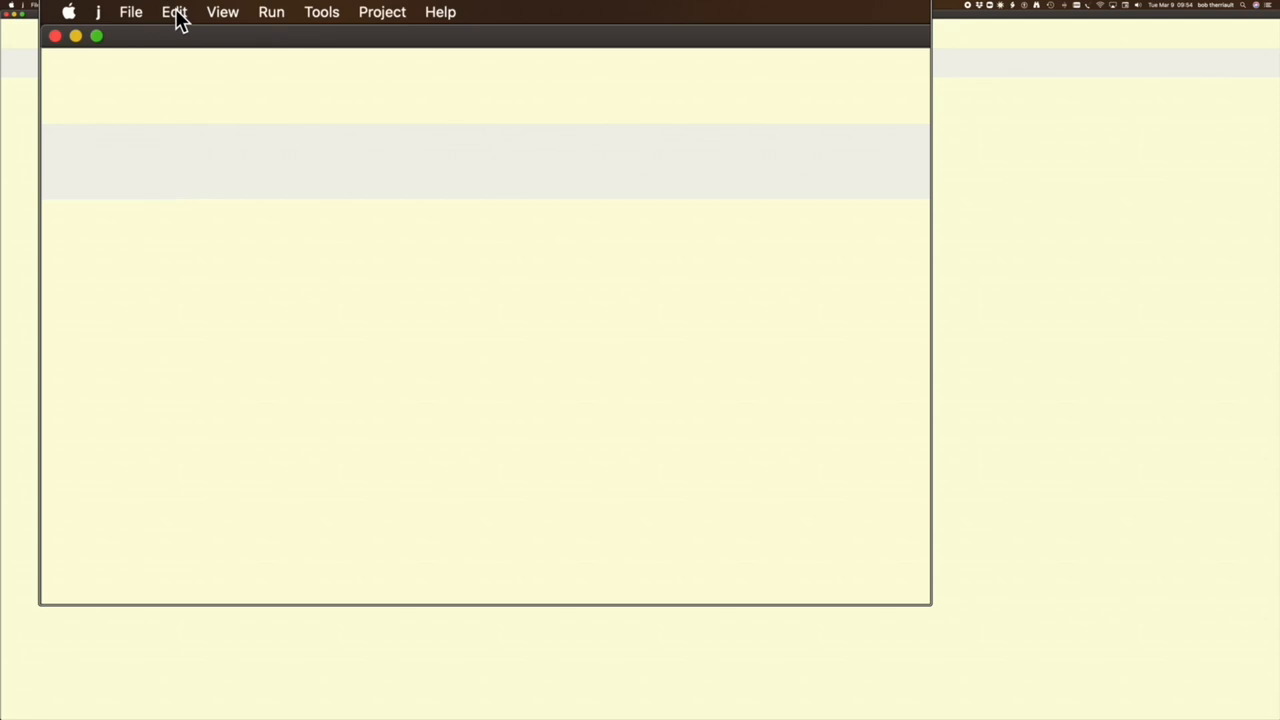
- Bring up userkeys.cfg from Edit > Configure, showing the F6, F3, F2 and F4 definitions
left_click(174, 11)
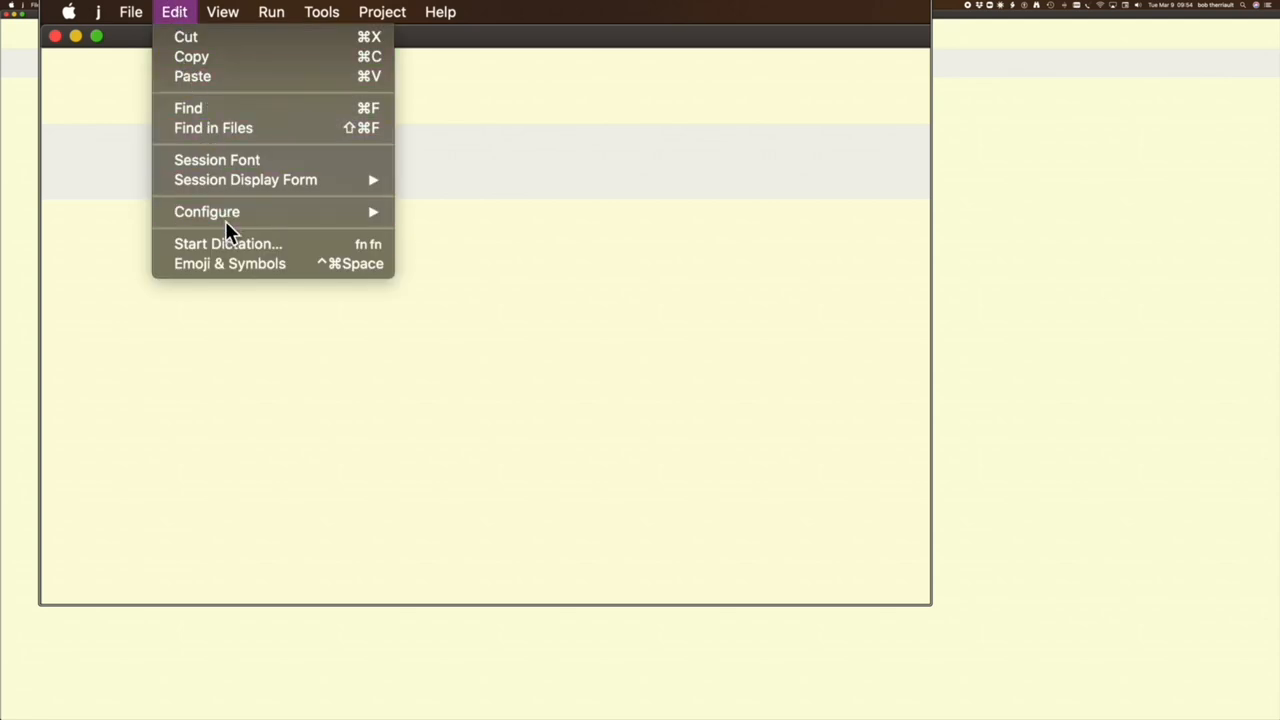
mouse_move(207, 211)
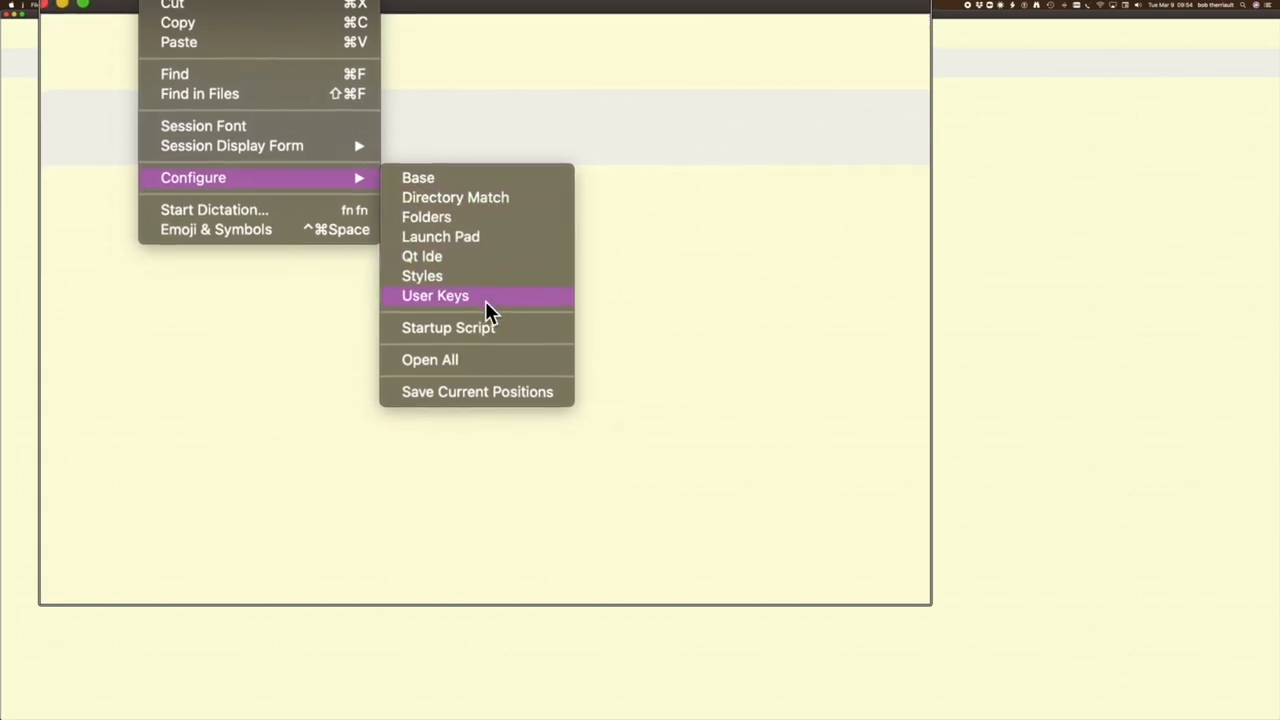
left_click(435, 295)
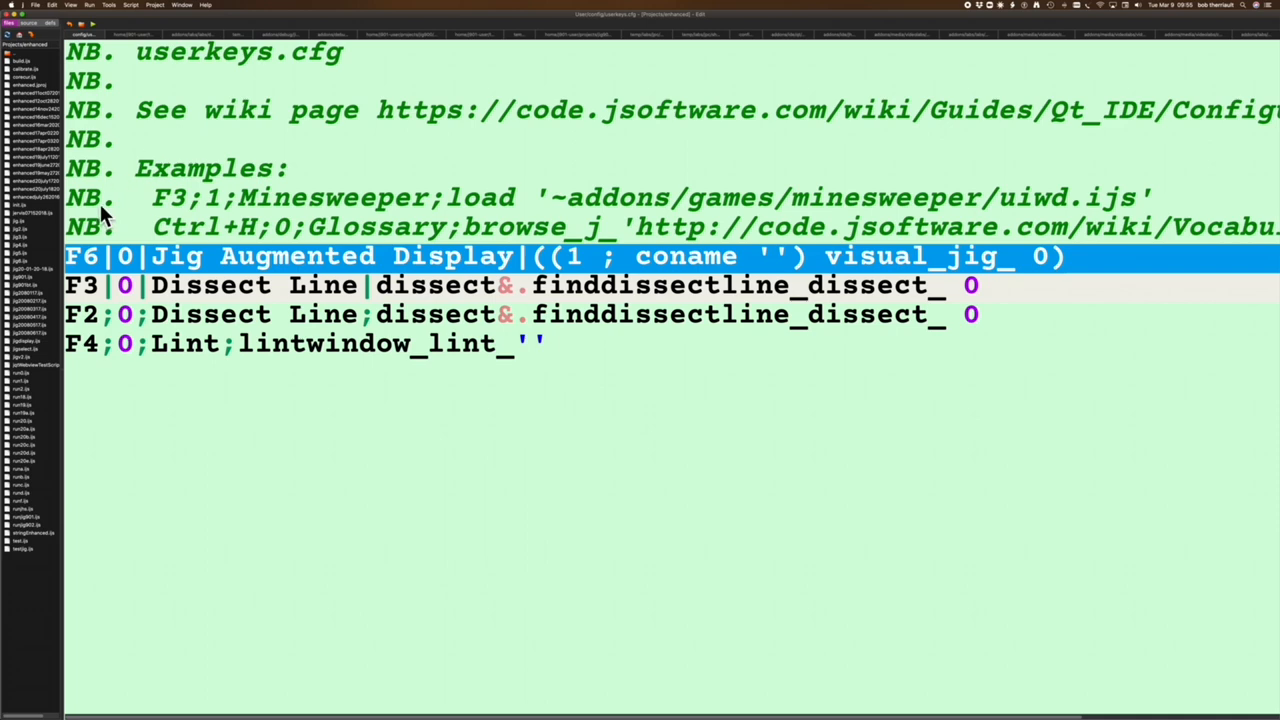
mouse_move(80, 265)
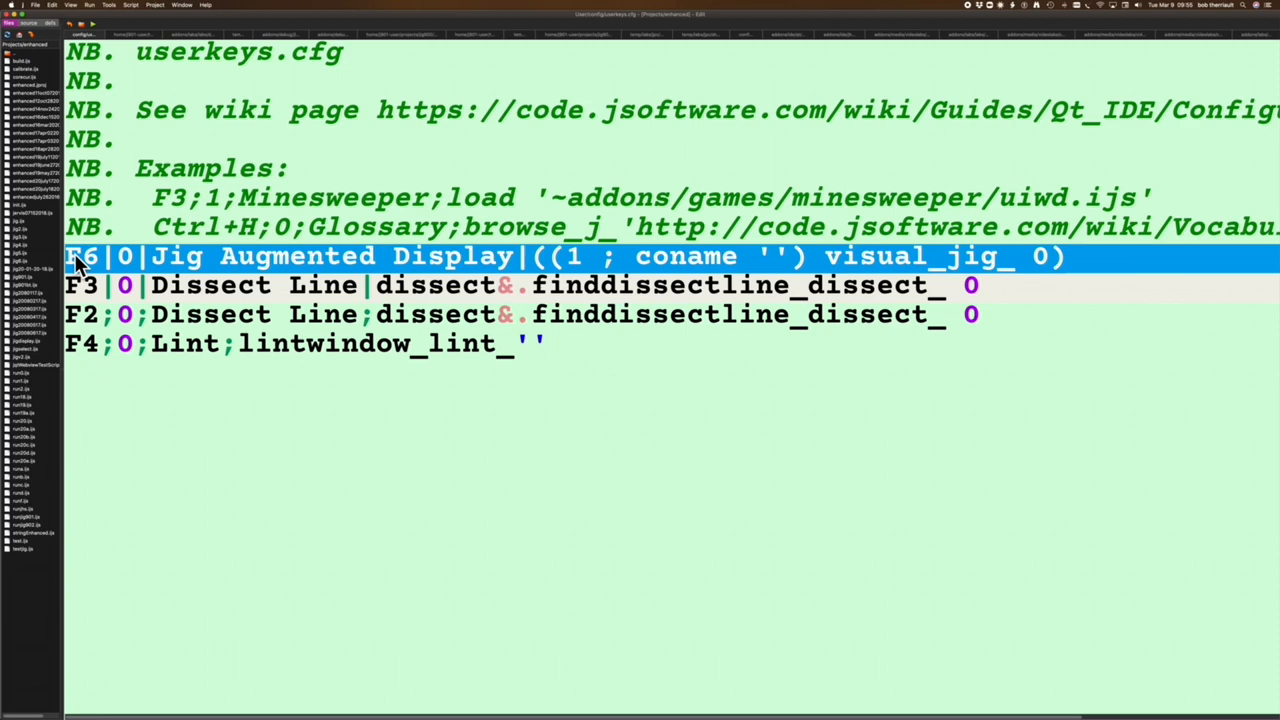
mouse_move(122, 275)
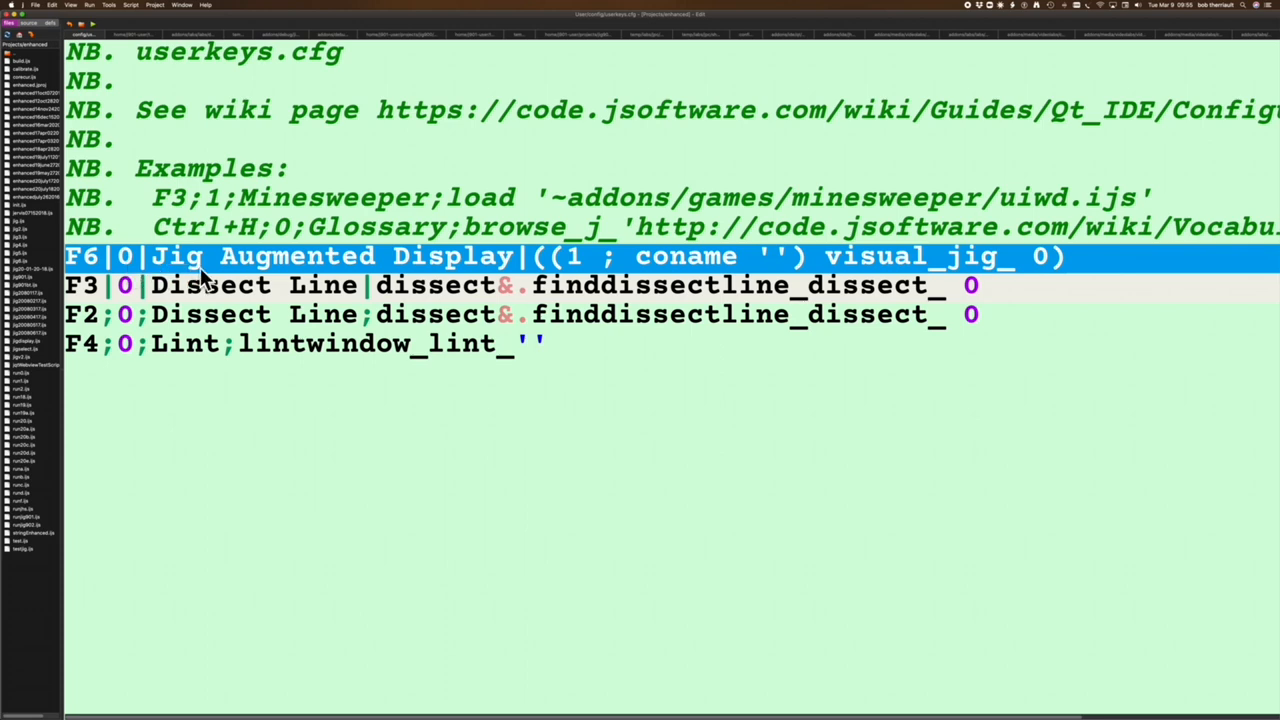
mouse_move(505, 270)
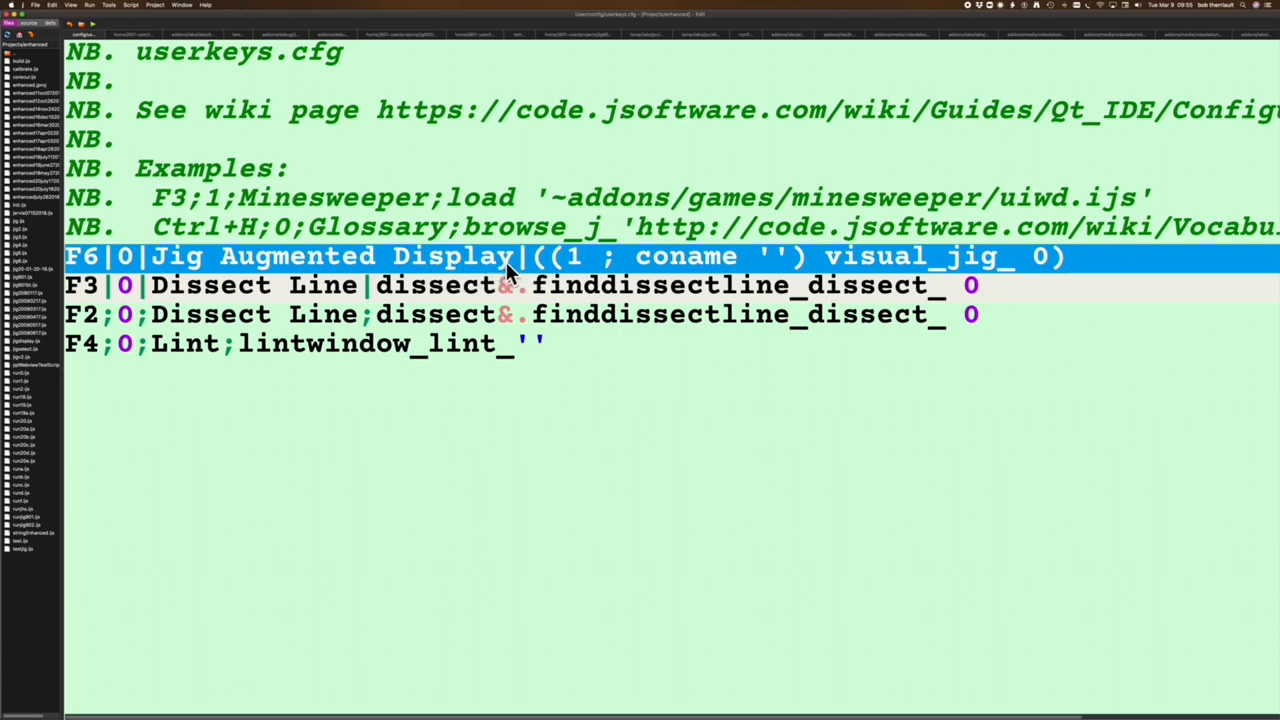
mouse_move(548, 272)
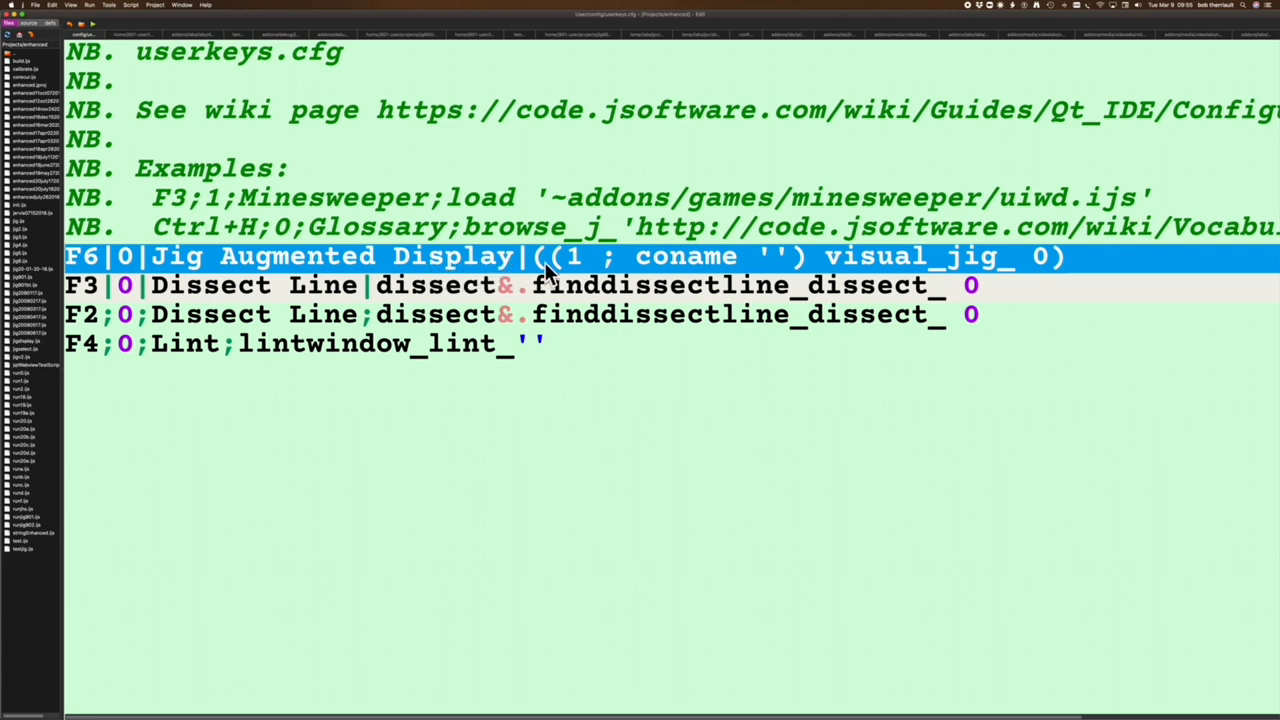
mouse_move(790, 285)
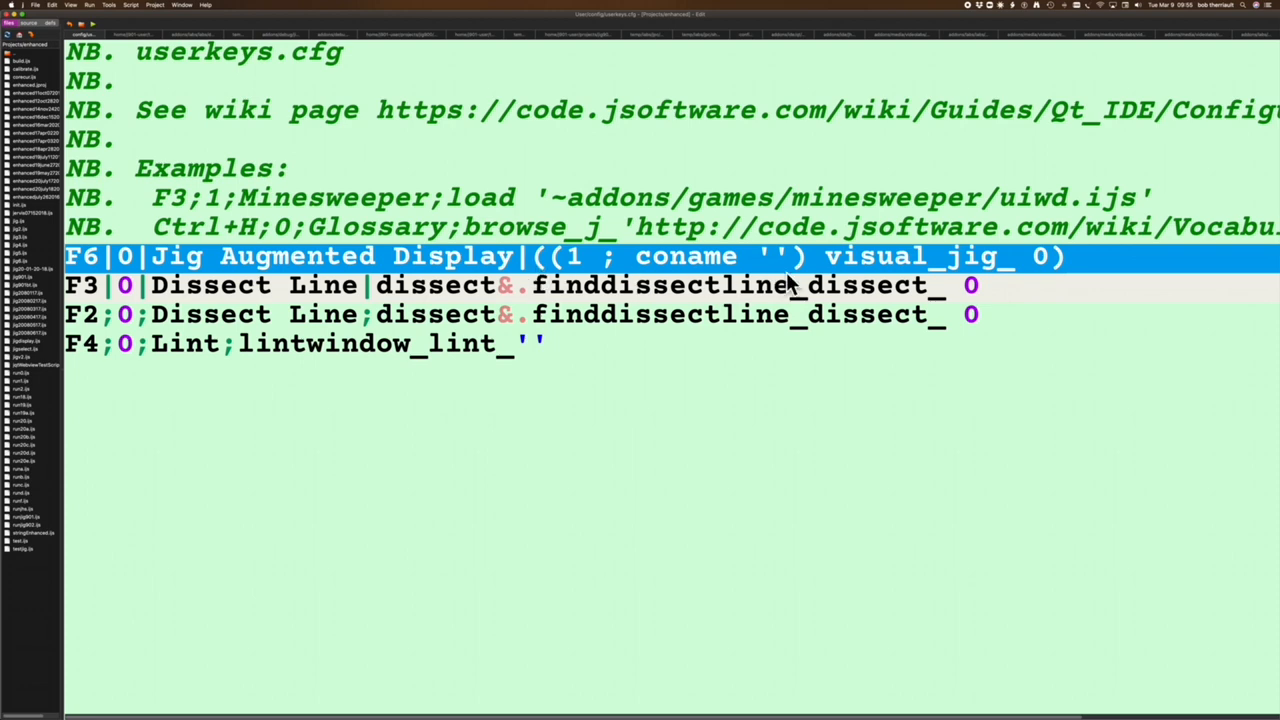
mouse_move(1080, 275)
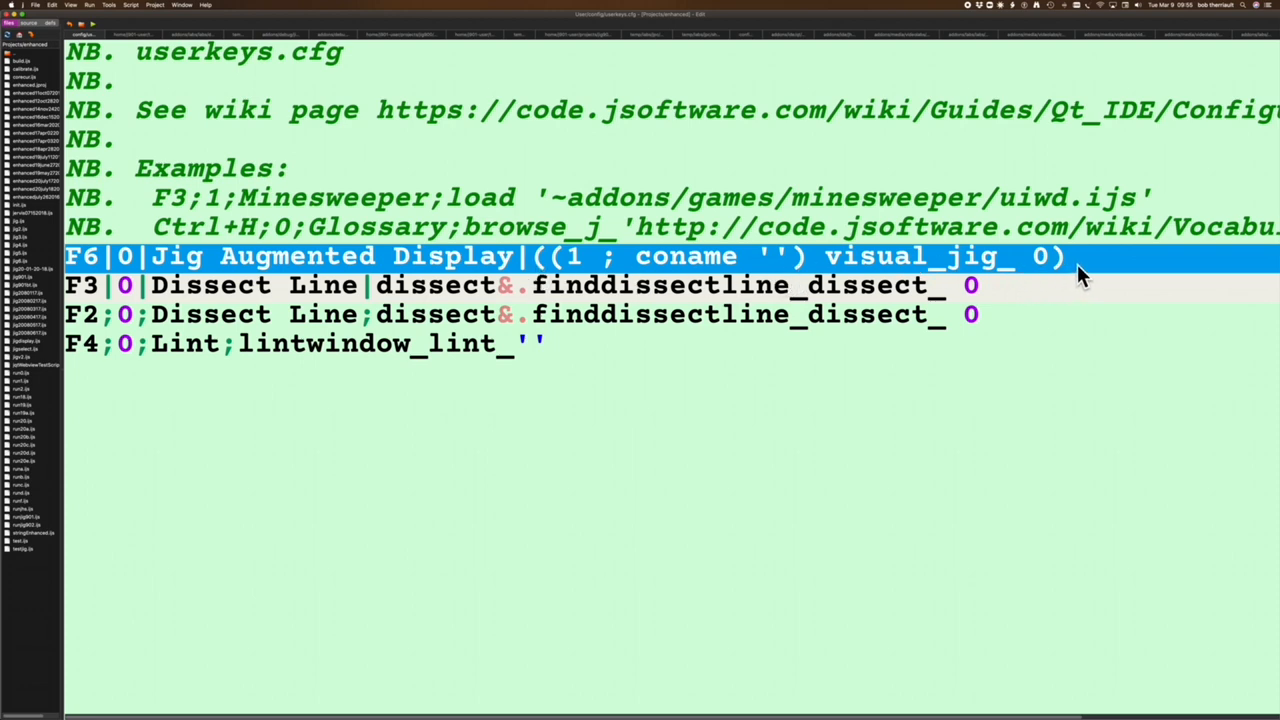
mouse_move(975, 278)
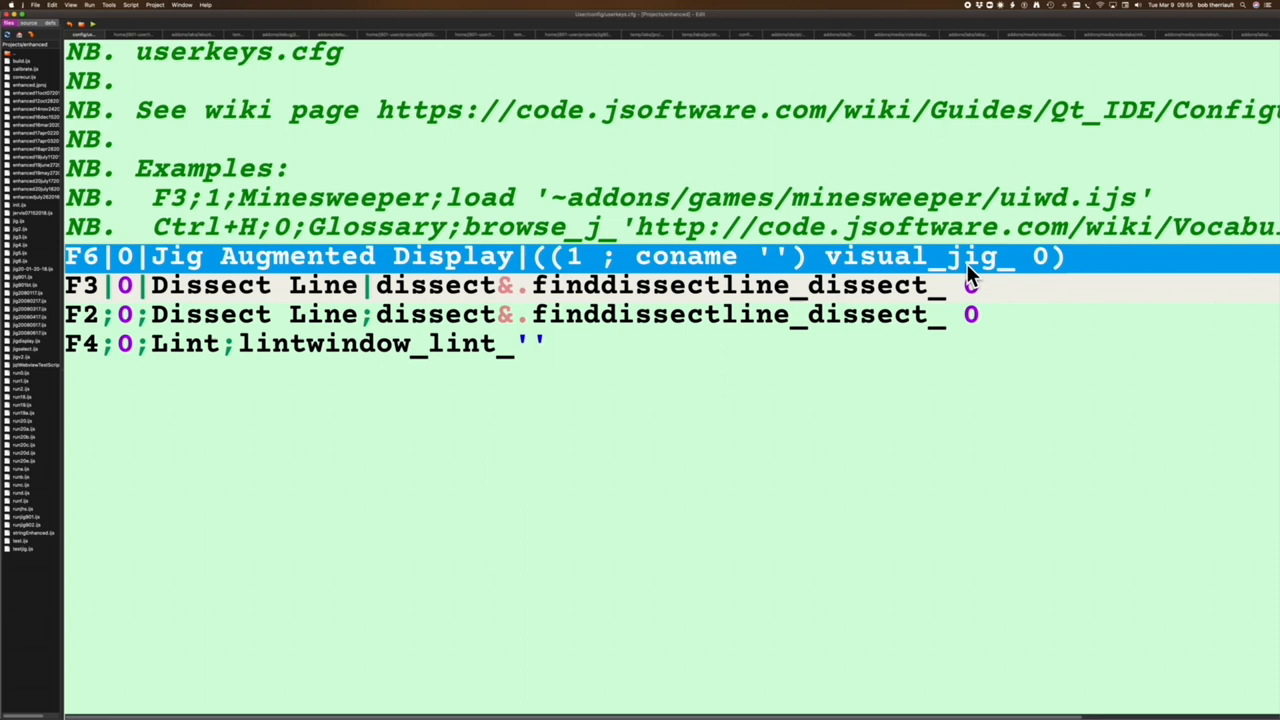
mouse_move(890, 258)
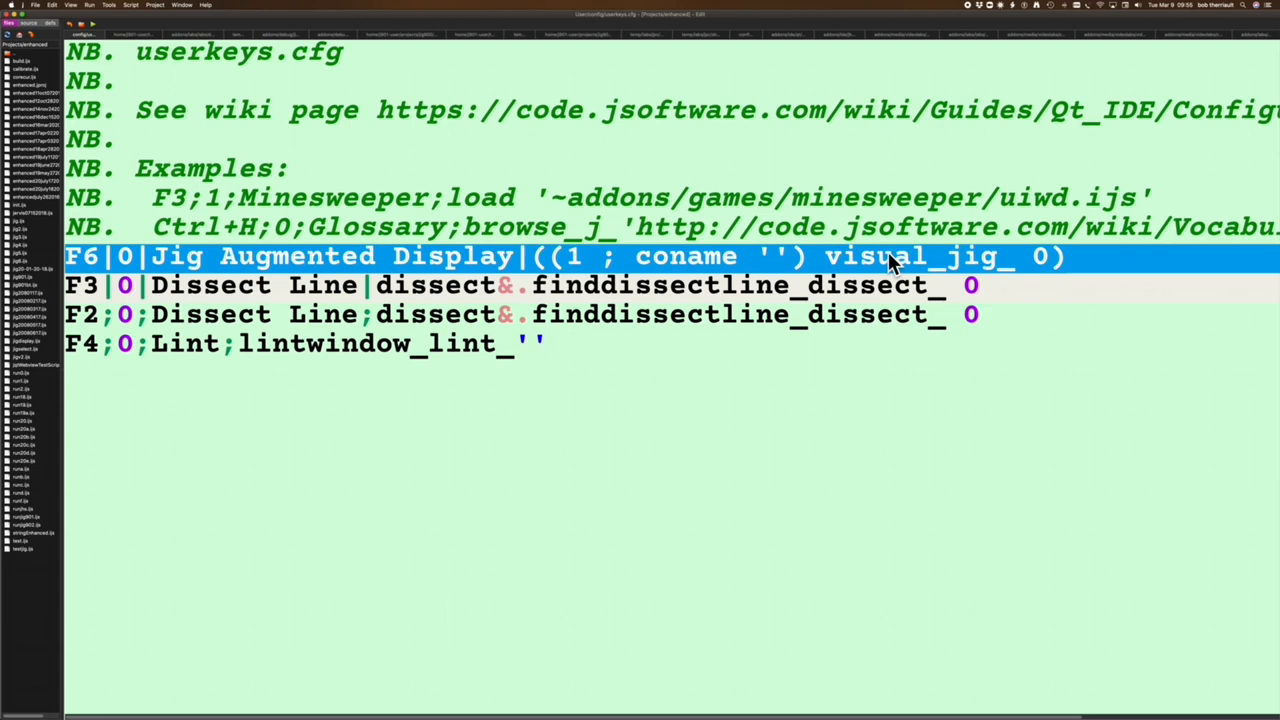
mouse_move(1100, 280)
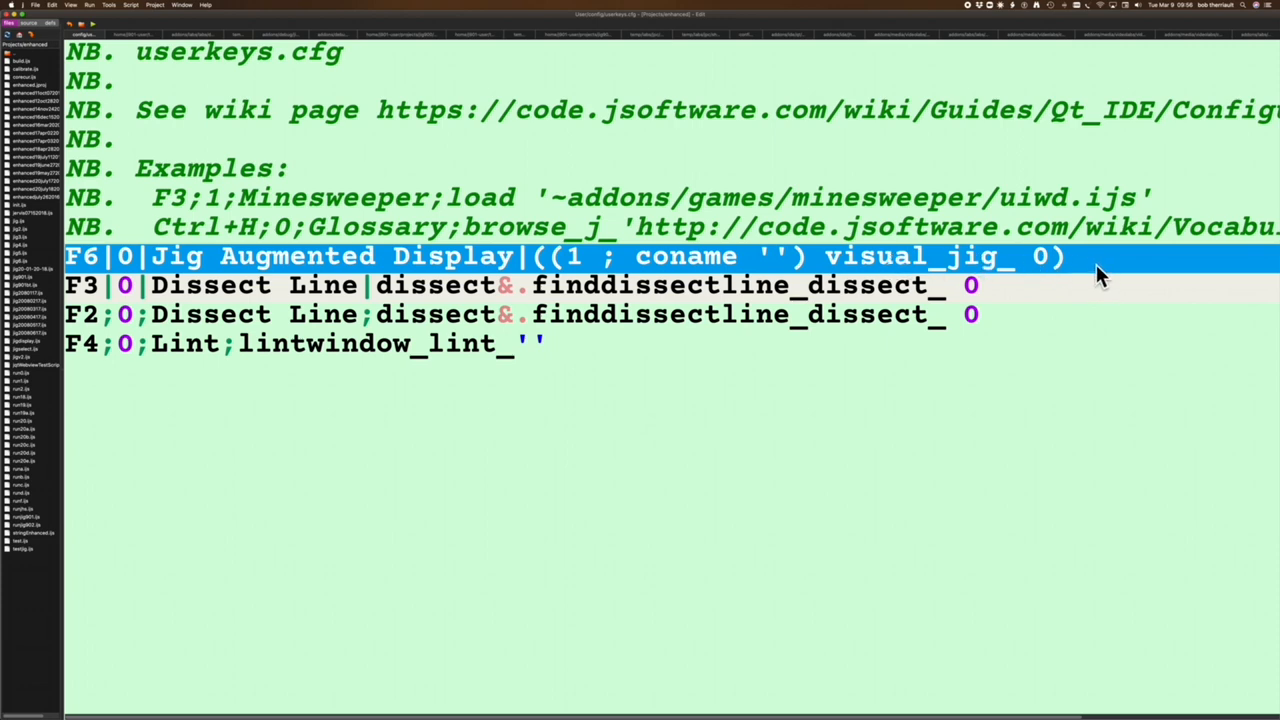
mouse_move(675, 275)
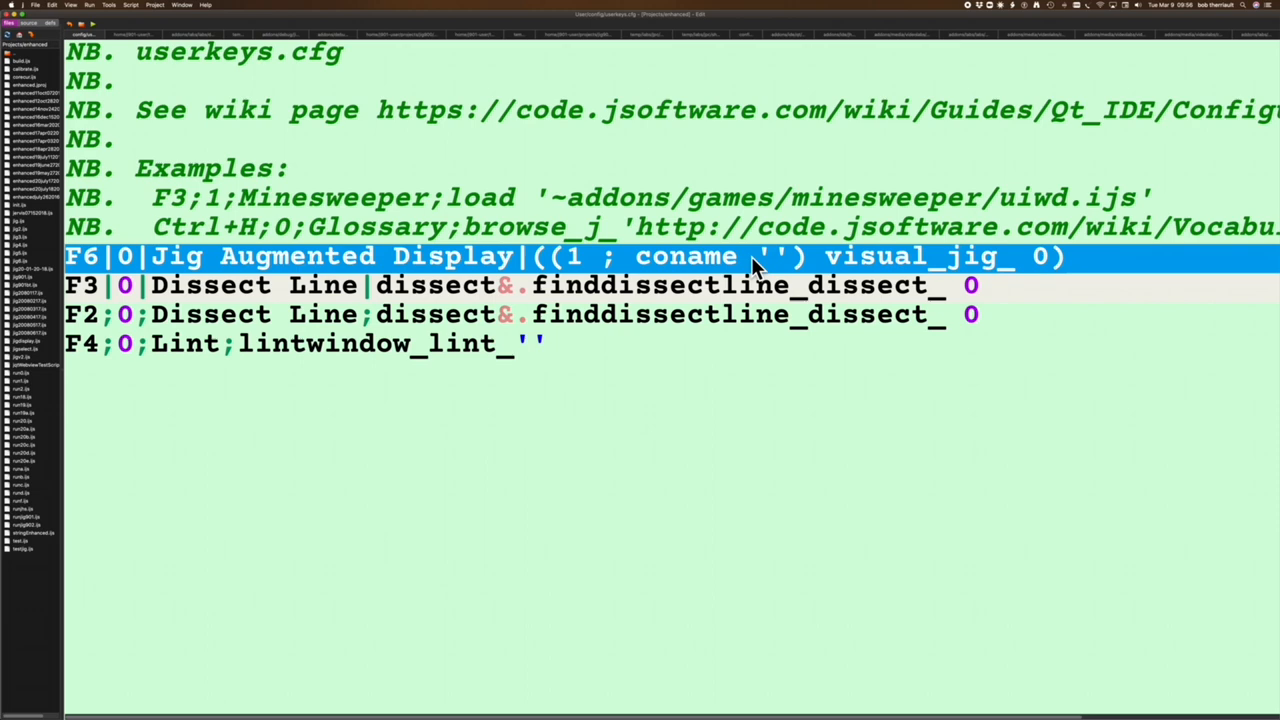
mouse_move(748, 268)
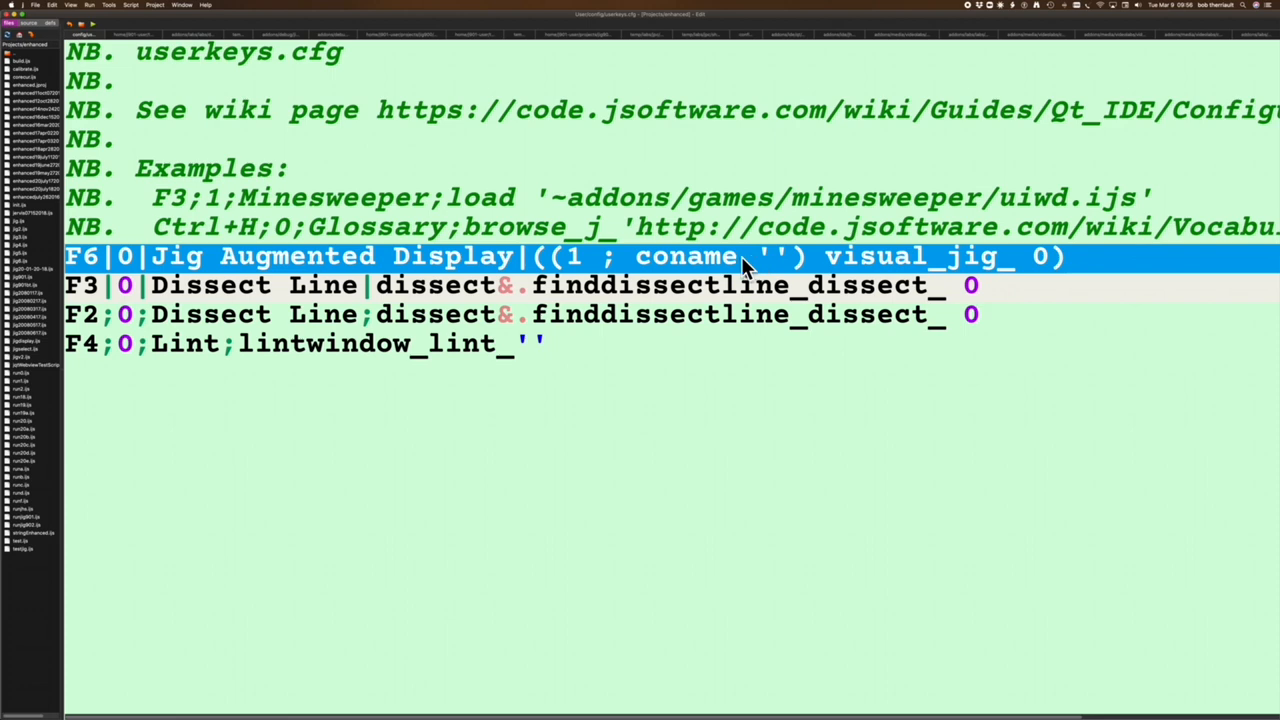
mouse_move(610, 270)
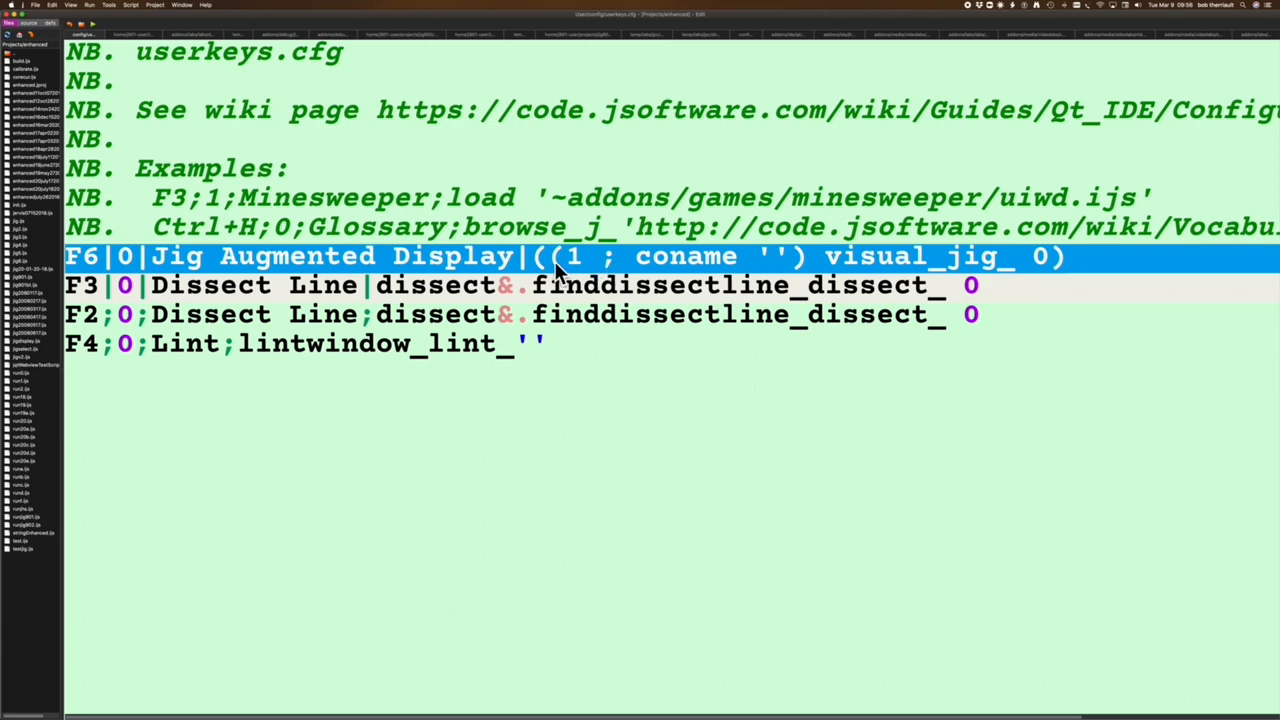
mouse_move(315, 343)
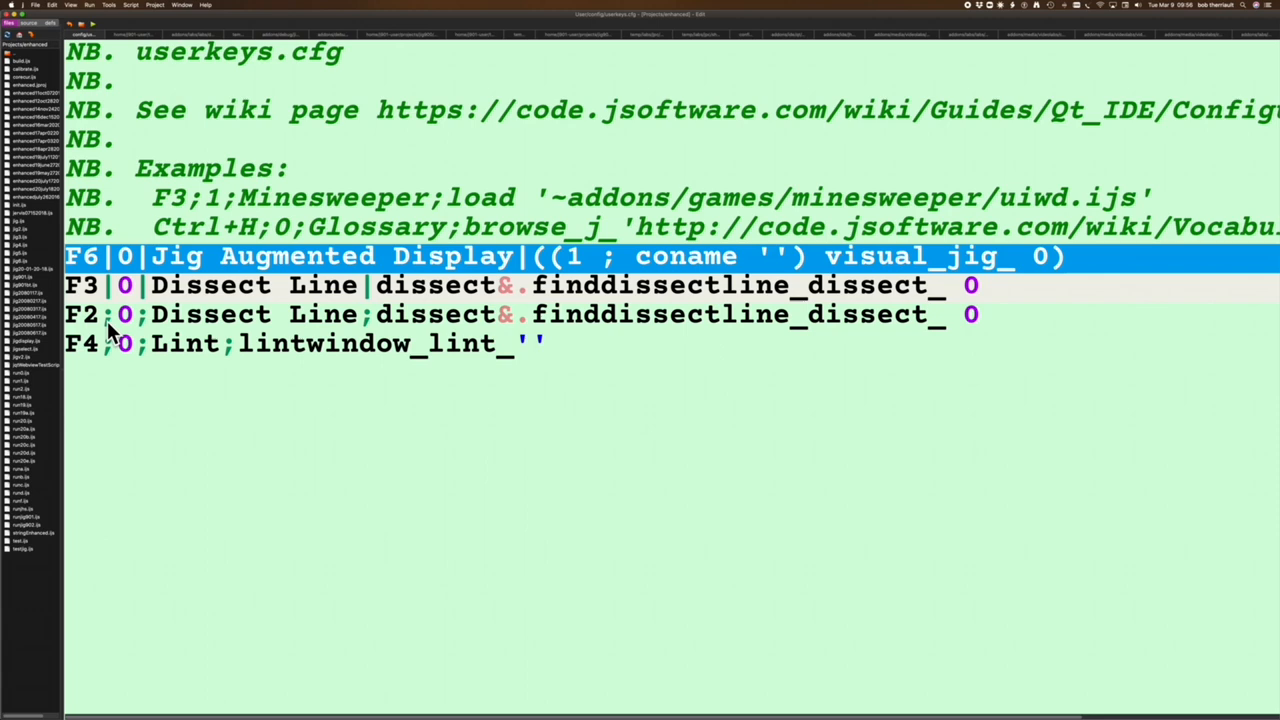
mouse_move(360, 320)
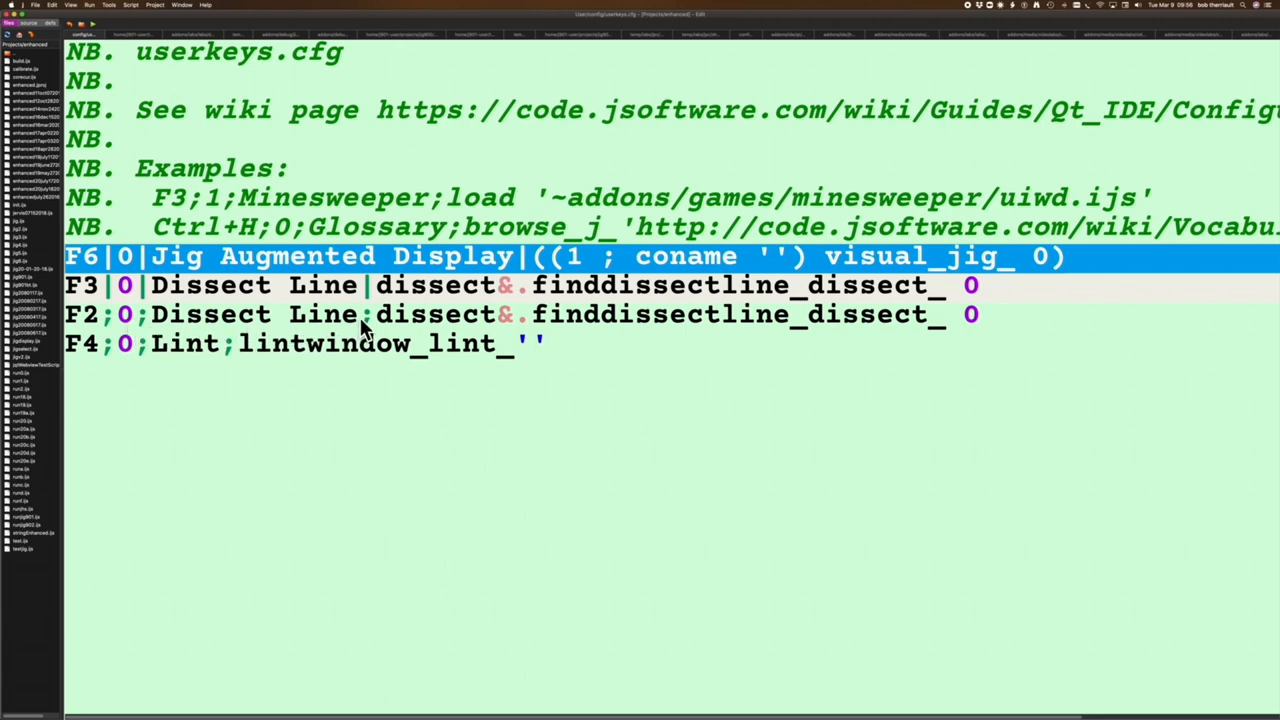
mouse_move(575, 345)
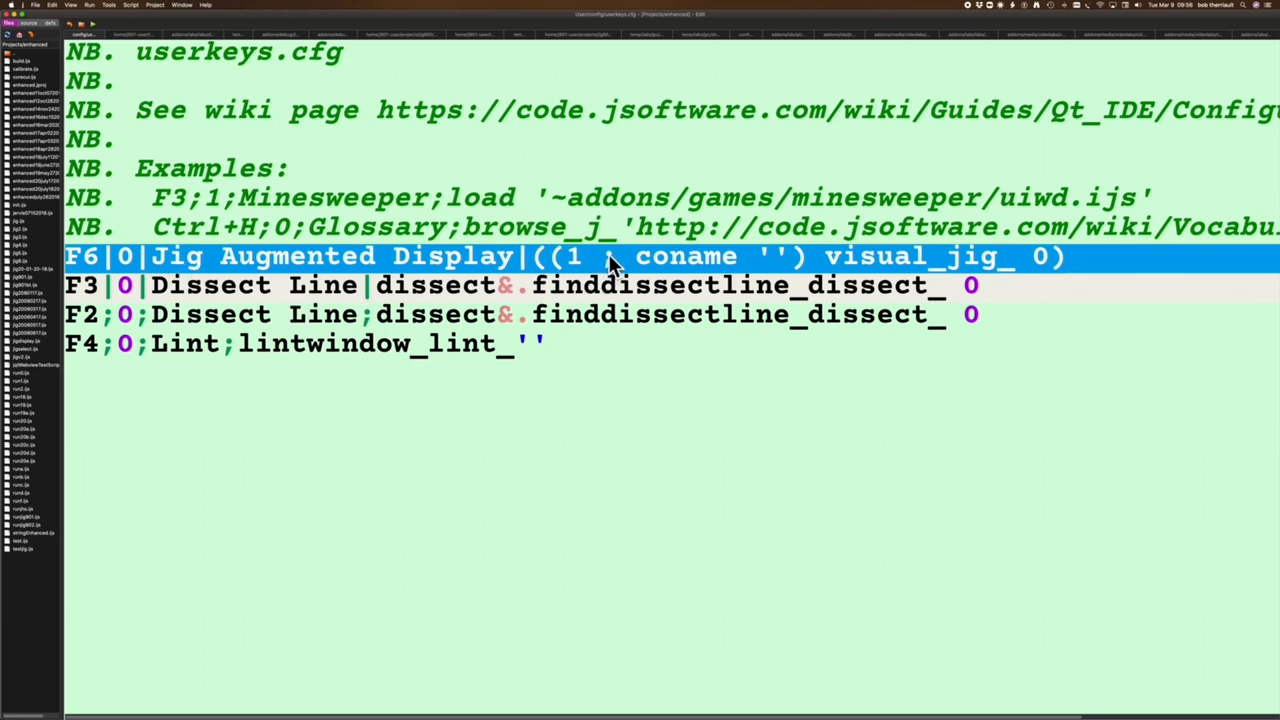
mouse_move(610, 280)
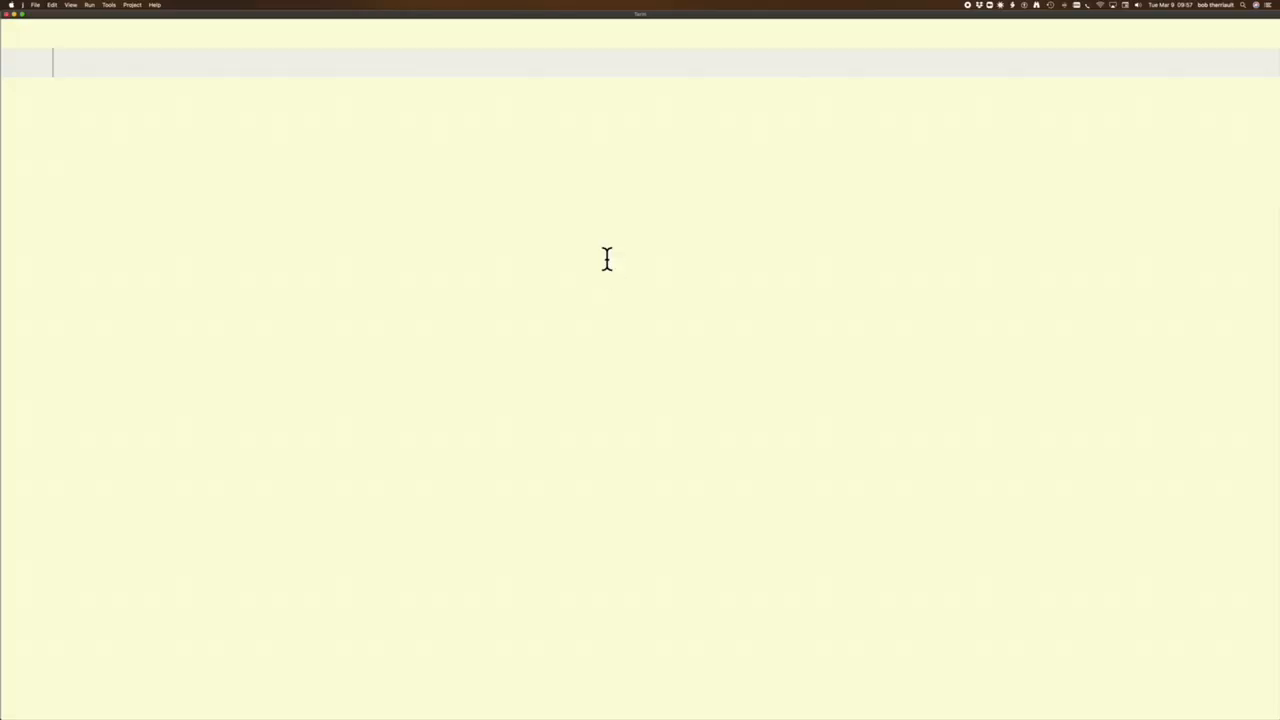
mouse_move(188, 71)
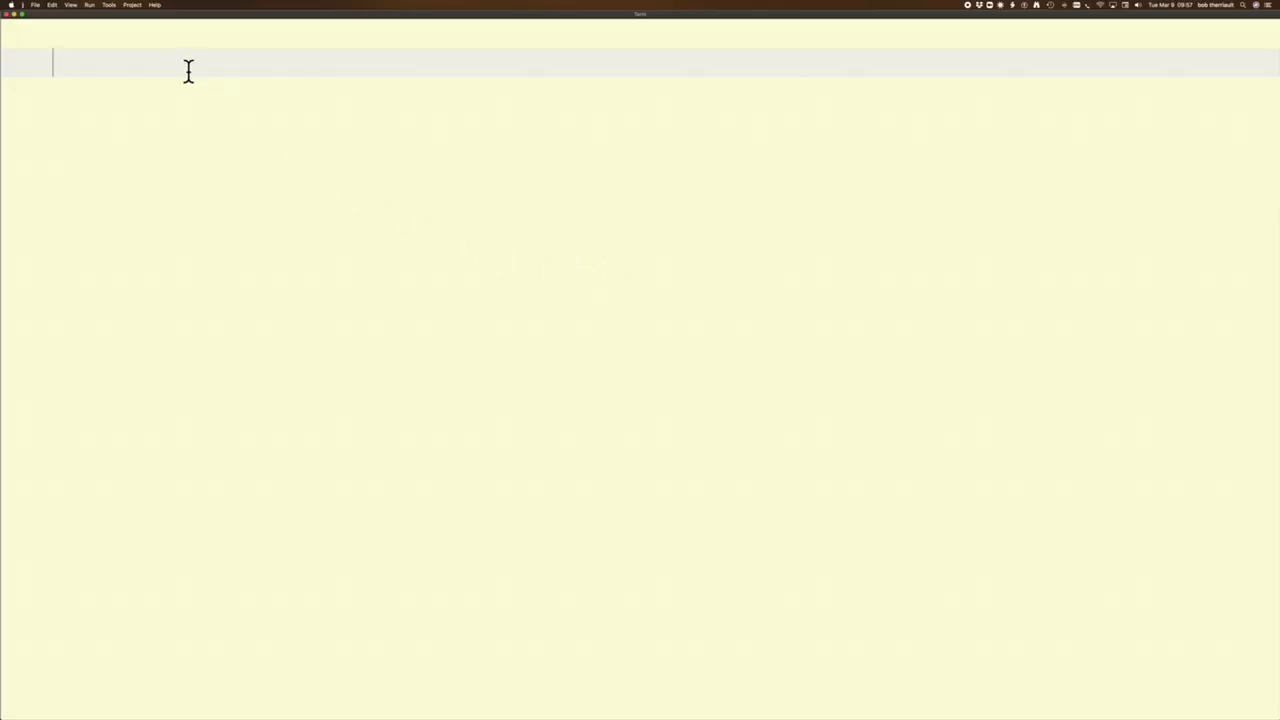
mouse_move(141, 38)
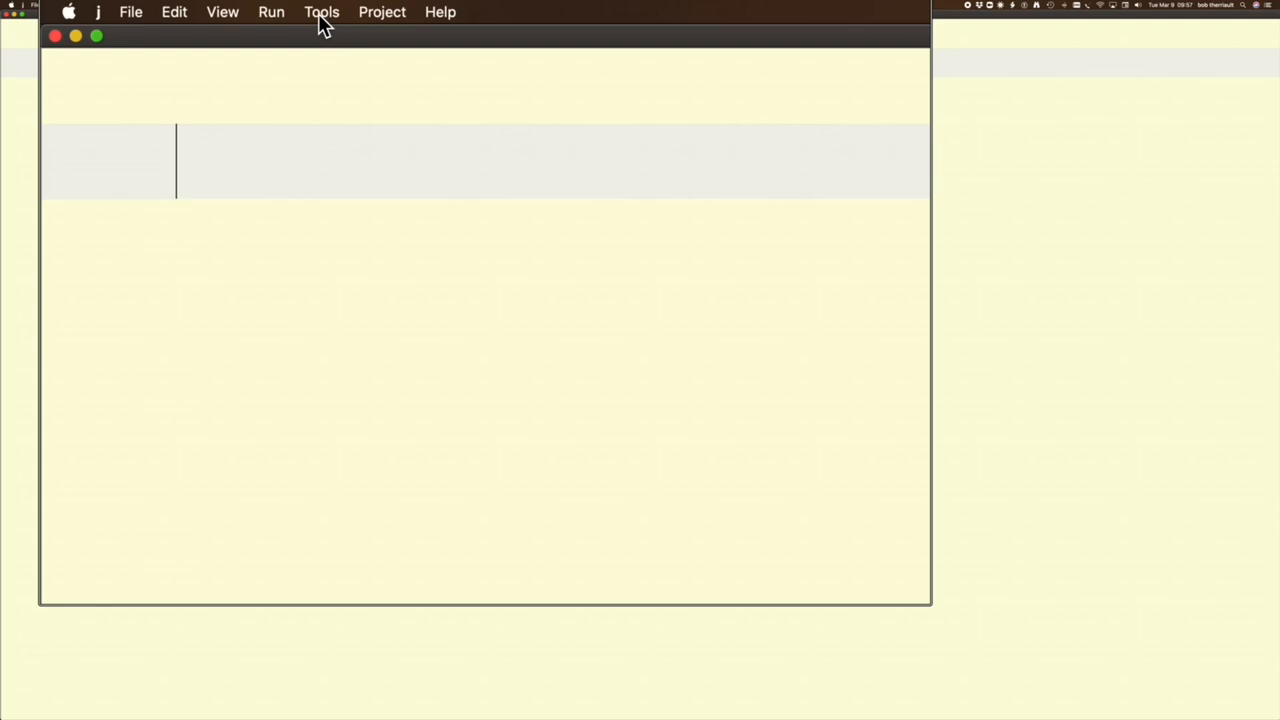
- Show only installed packages in the Package Manager
left_click(321, 11)
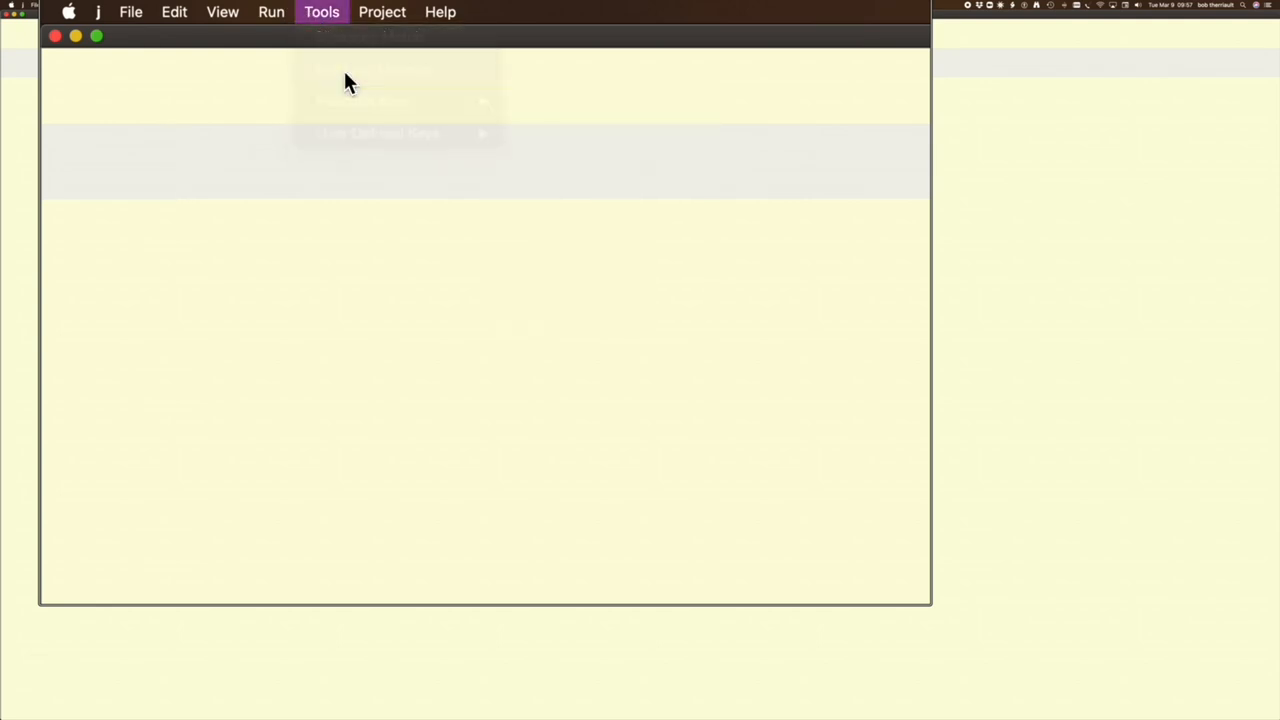
left_click(370, 70)
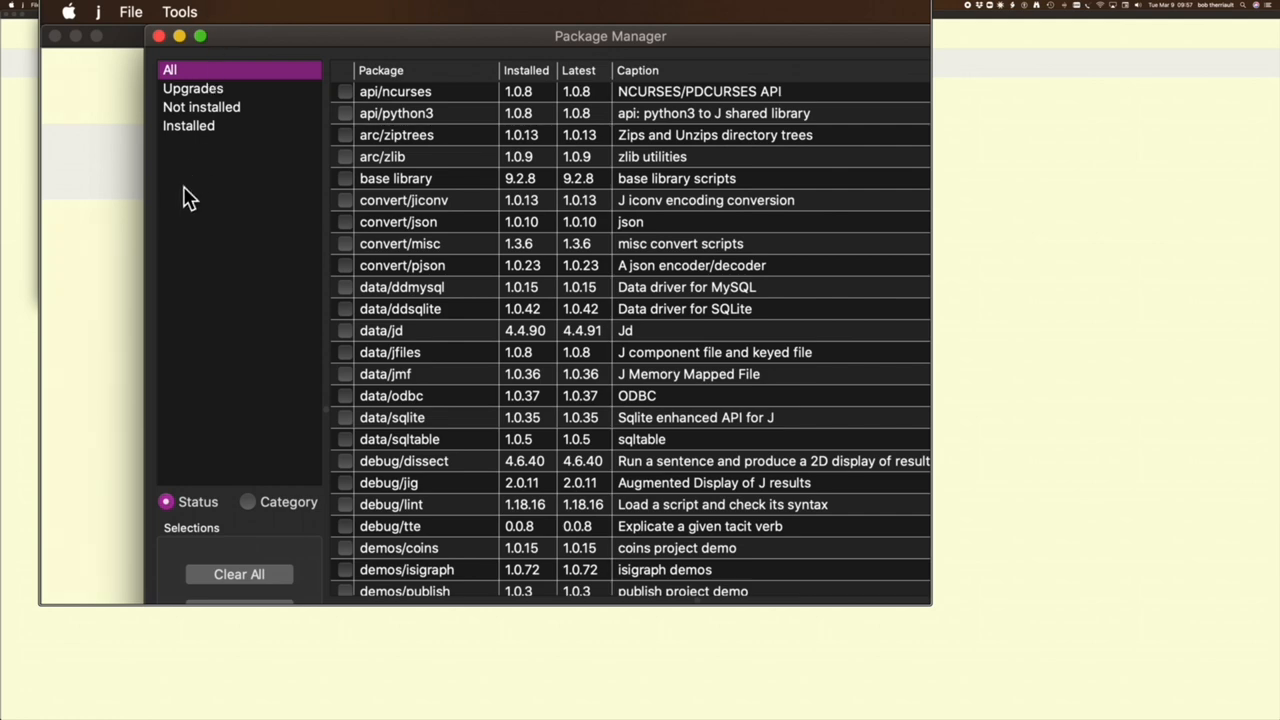
mouse_move(189, 133)
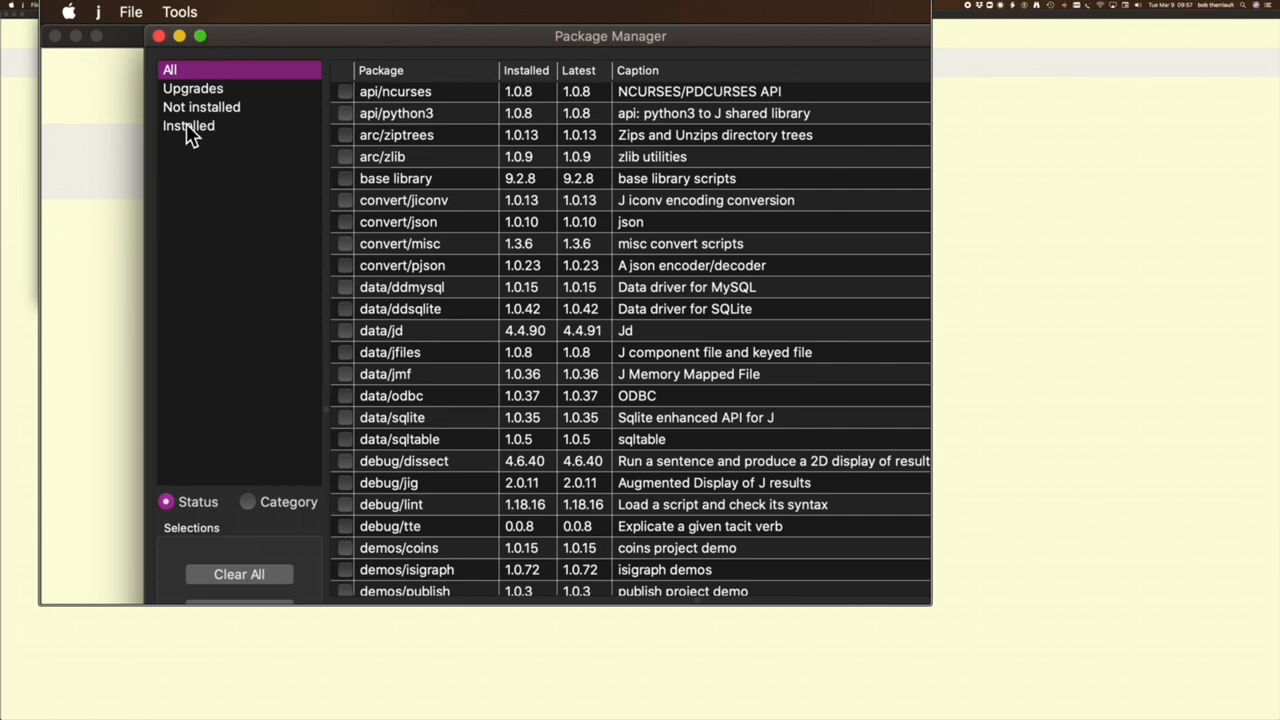
left_click(188, 125)
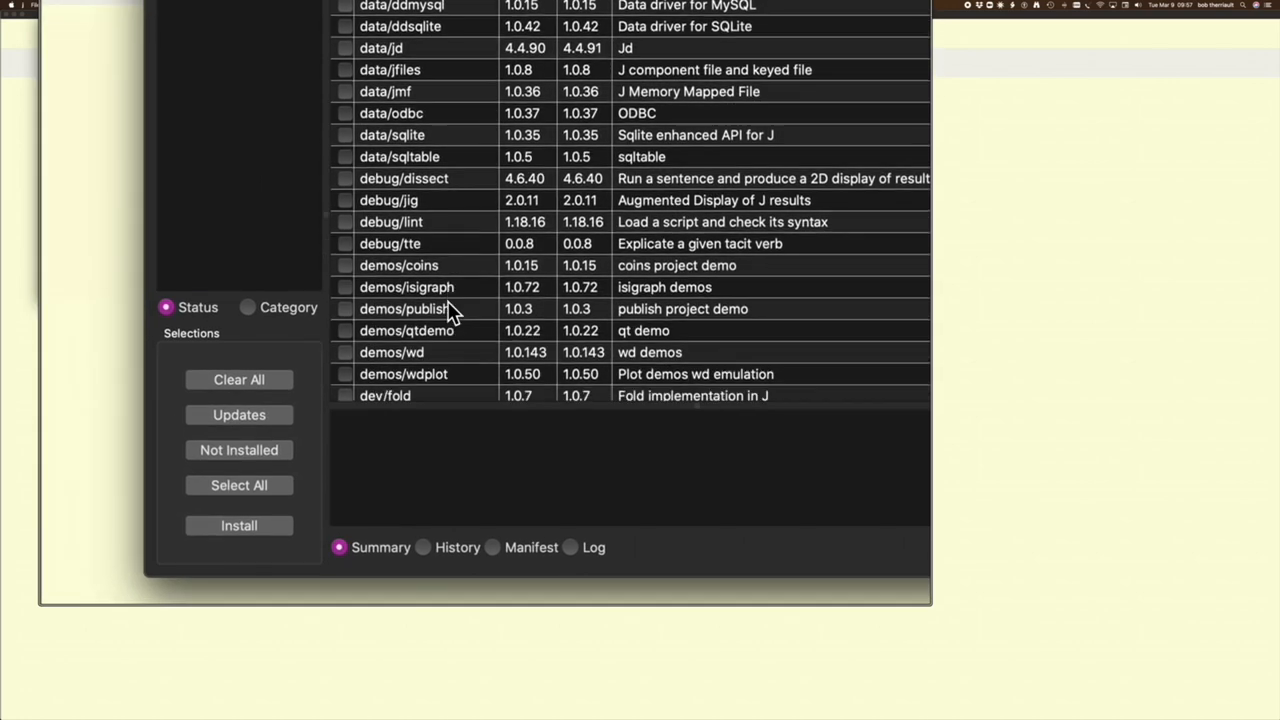
- Tick the debug/jig add-on in the installed list and return to the Term session
scroll("down", 3)
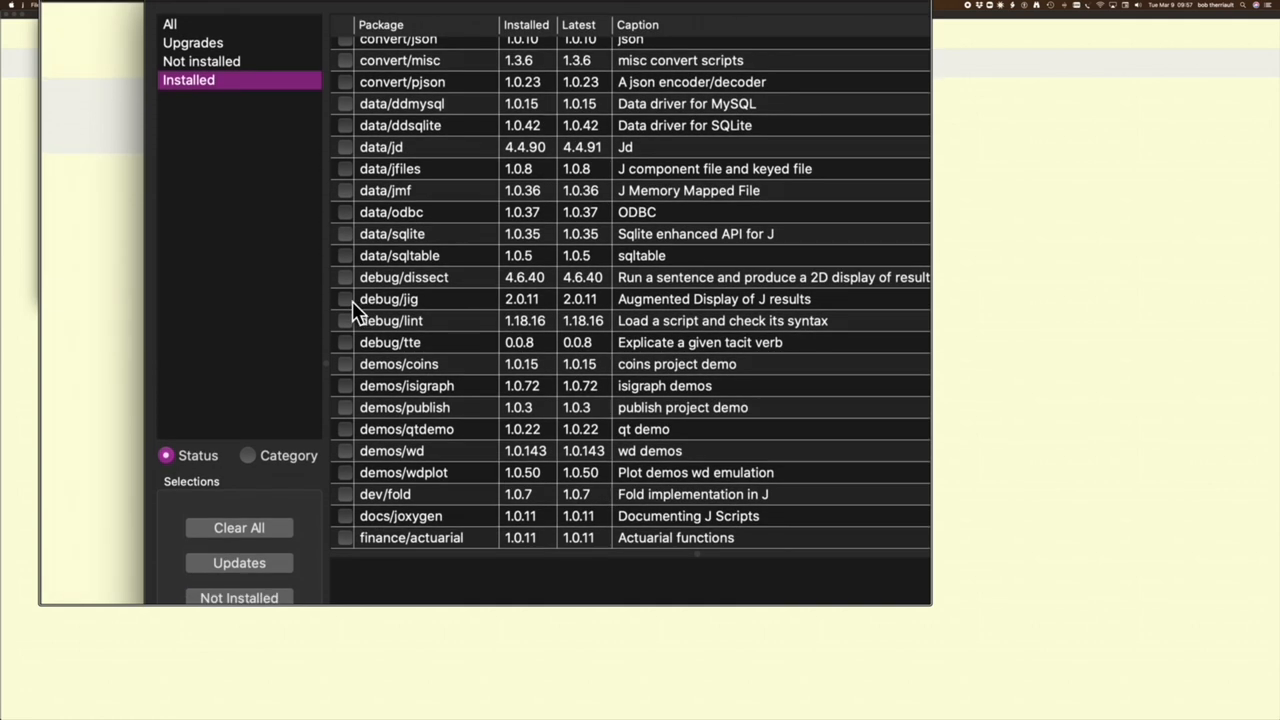
left_click(345, 299)
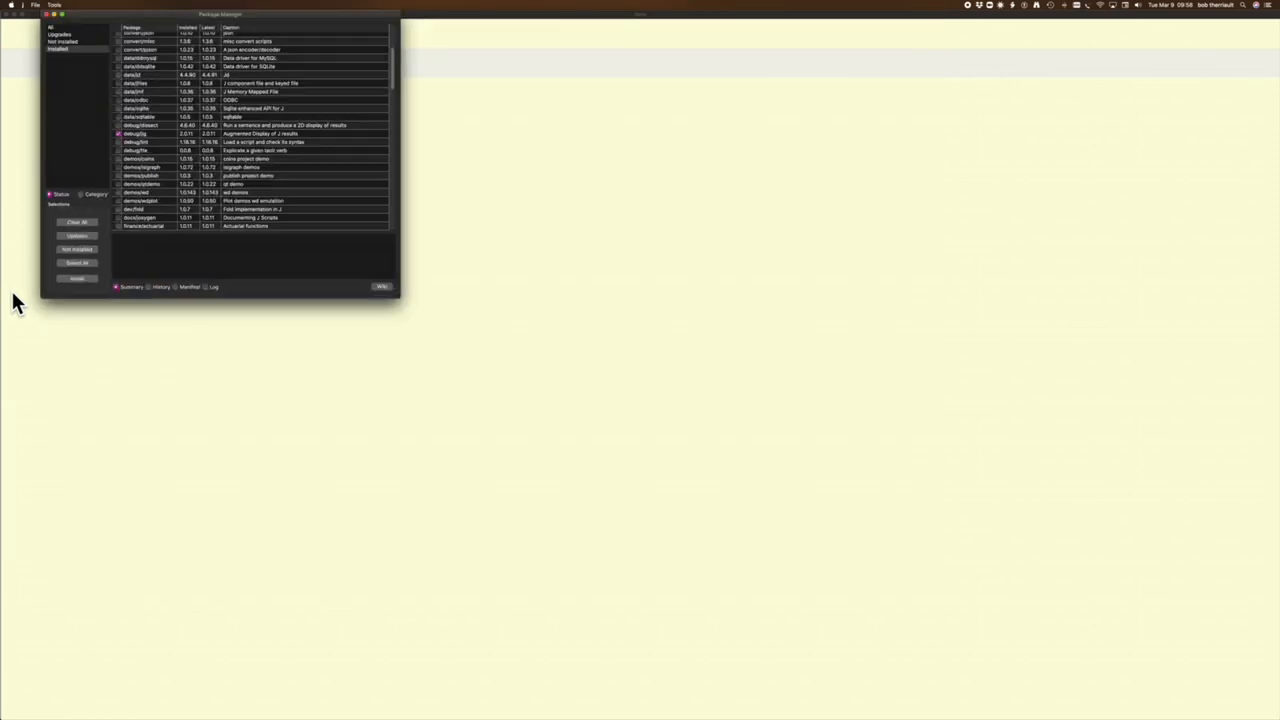
mouse_move(63, 113)
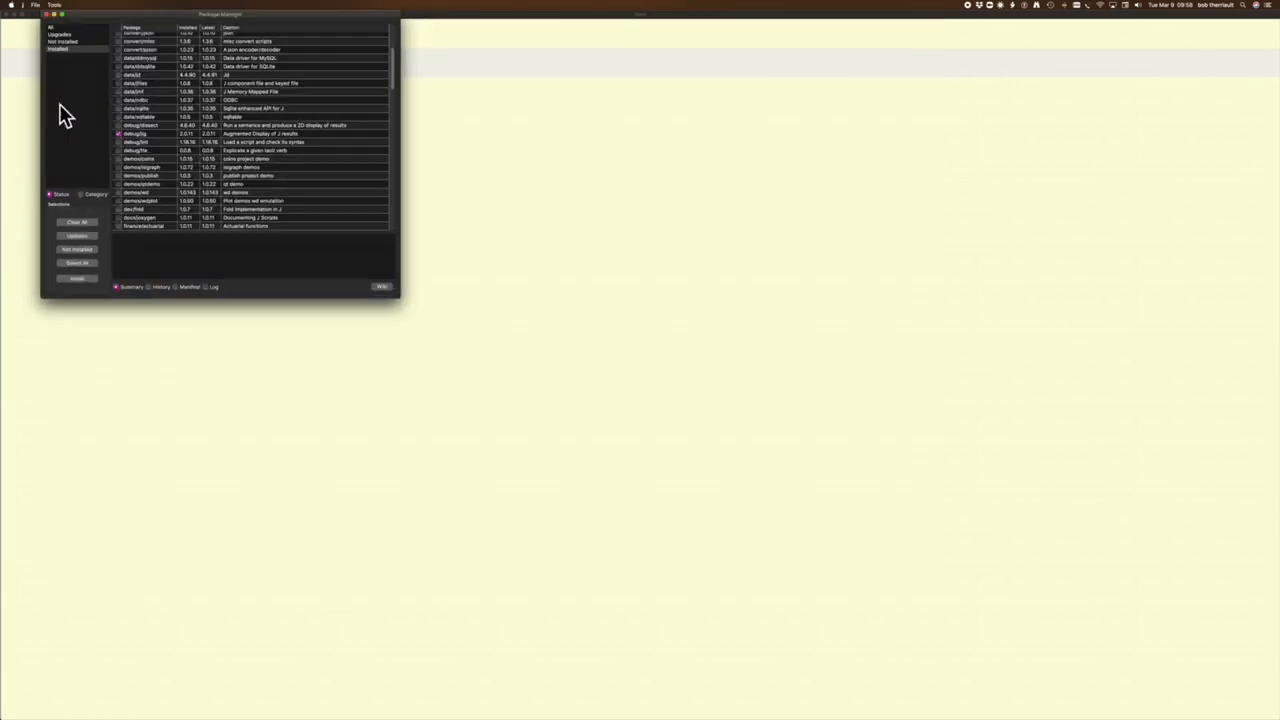
left_click(48, 13)
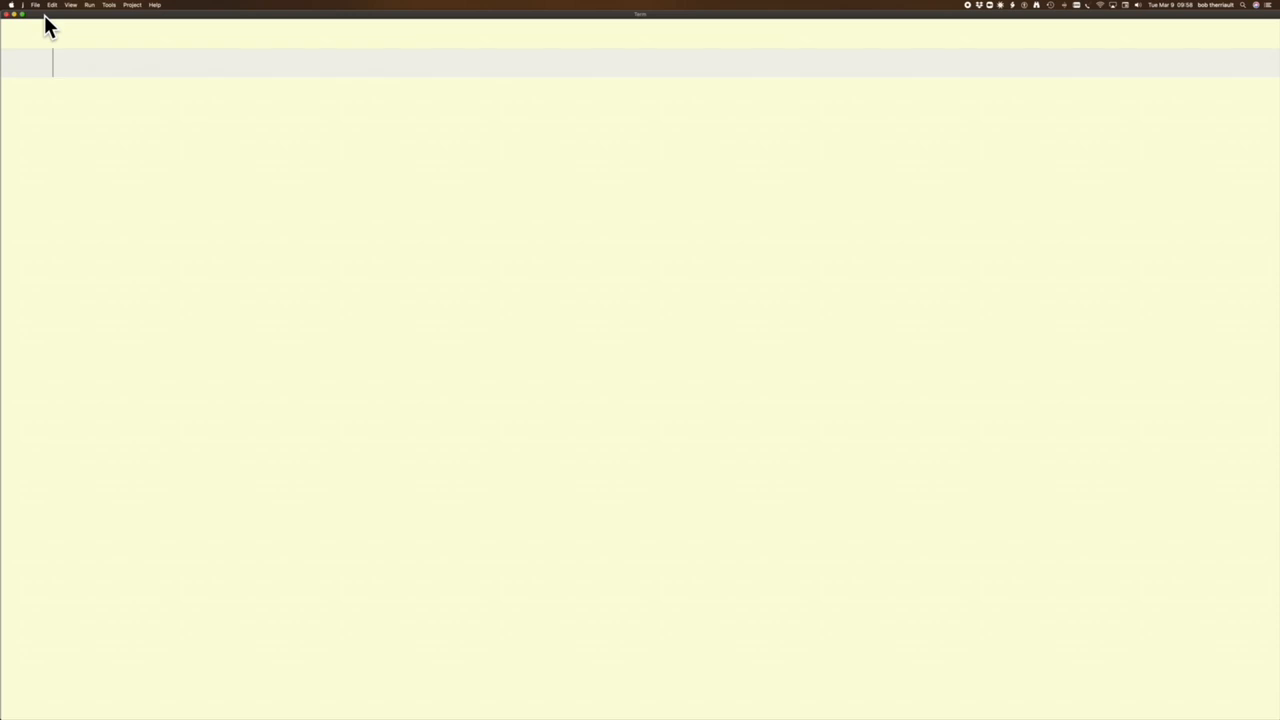
- Run load '~addons/debug/jig/jig.ijs' in the Term window to load the Jig add-on
type("lo")
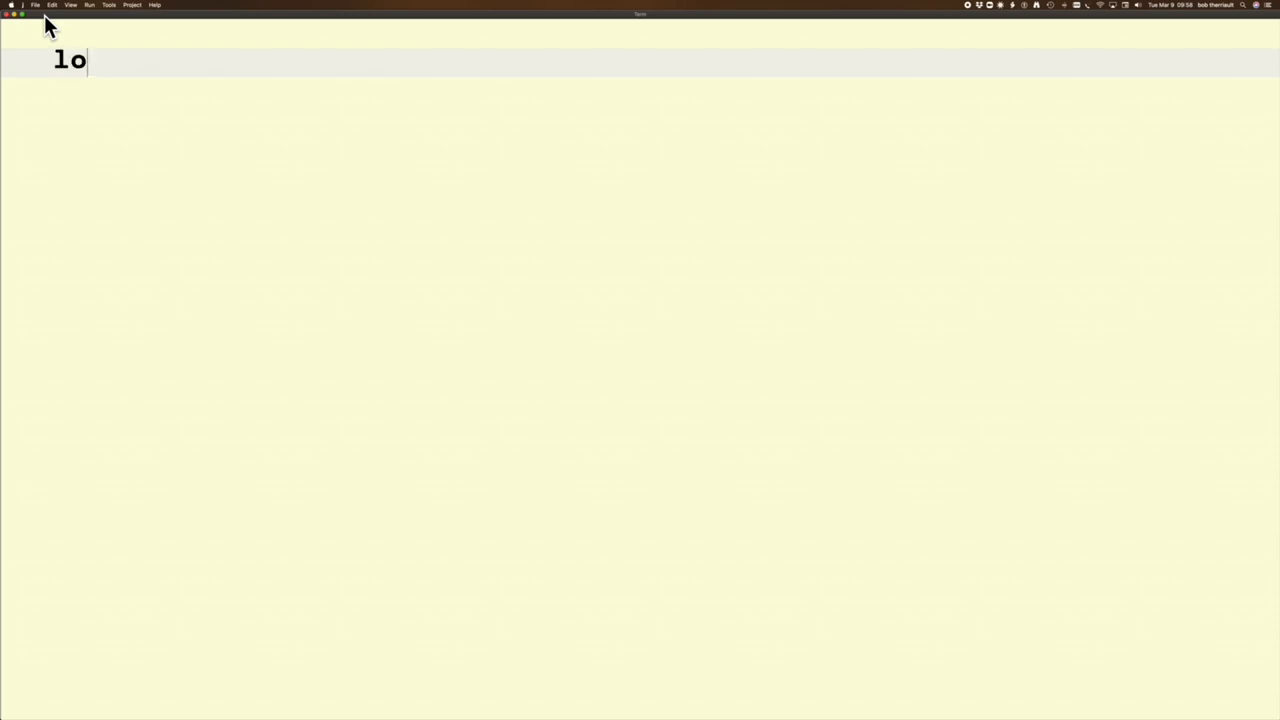
type("ad")
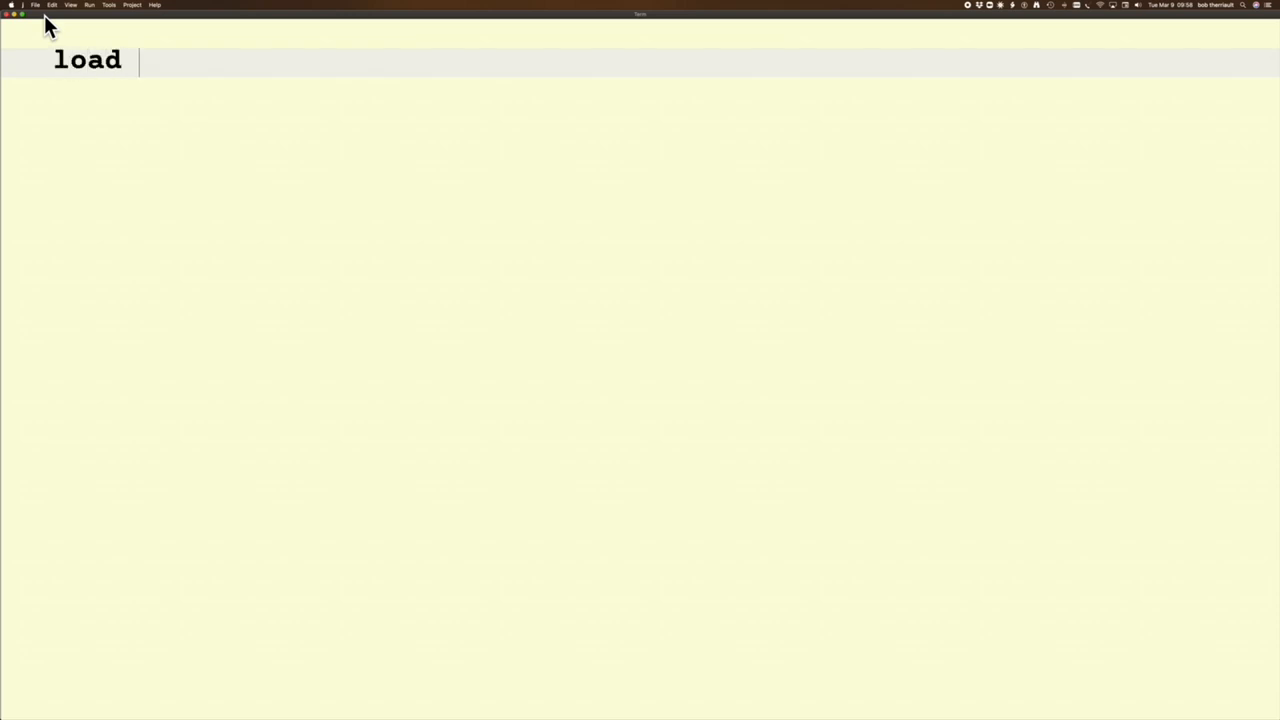
type("'")
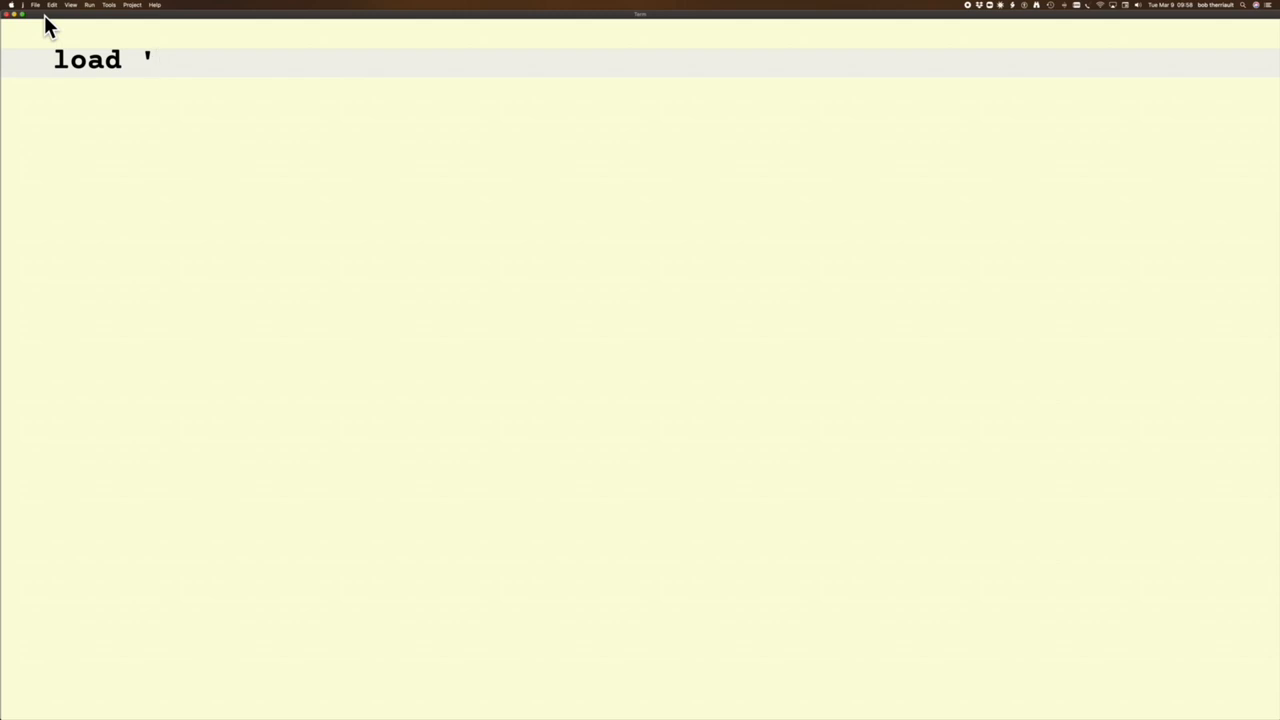
type("~ad")
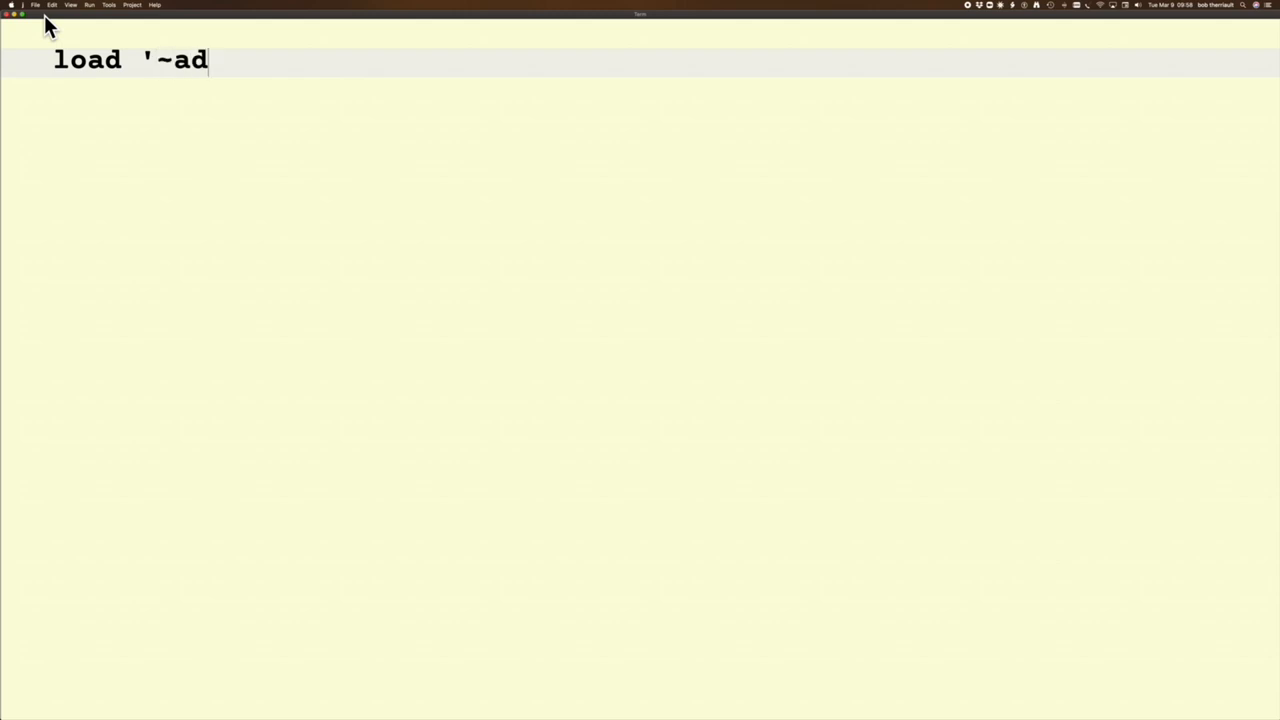
type("dons")
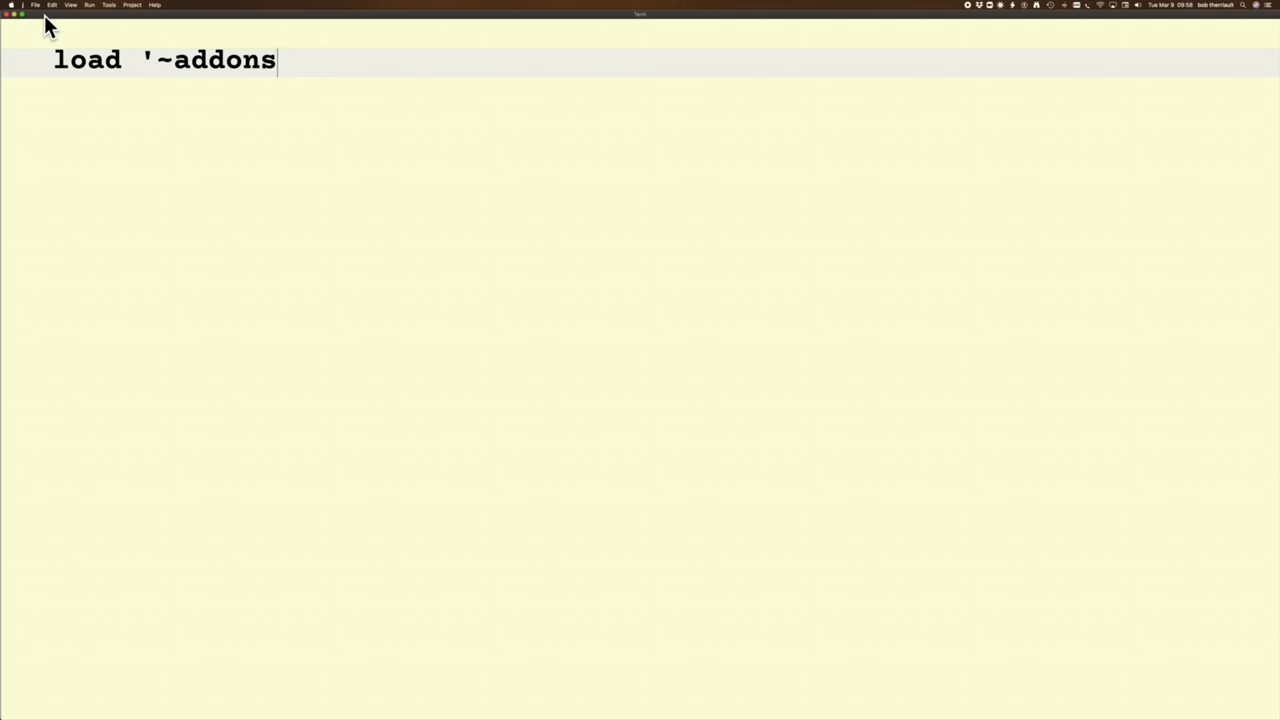
type("/")
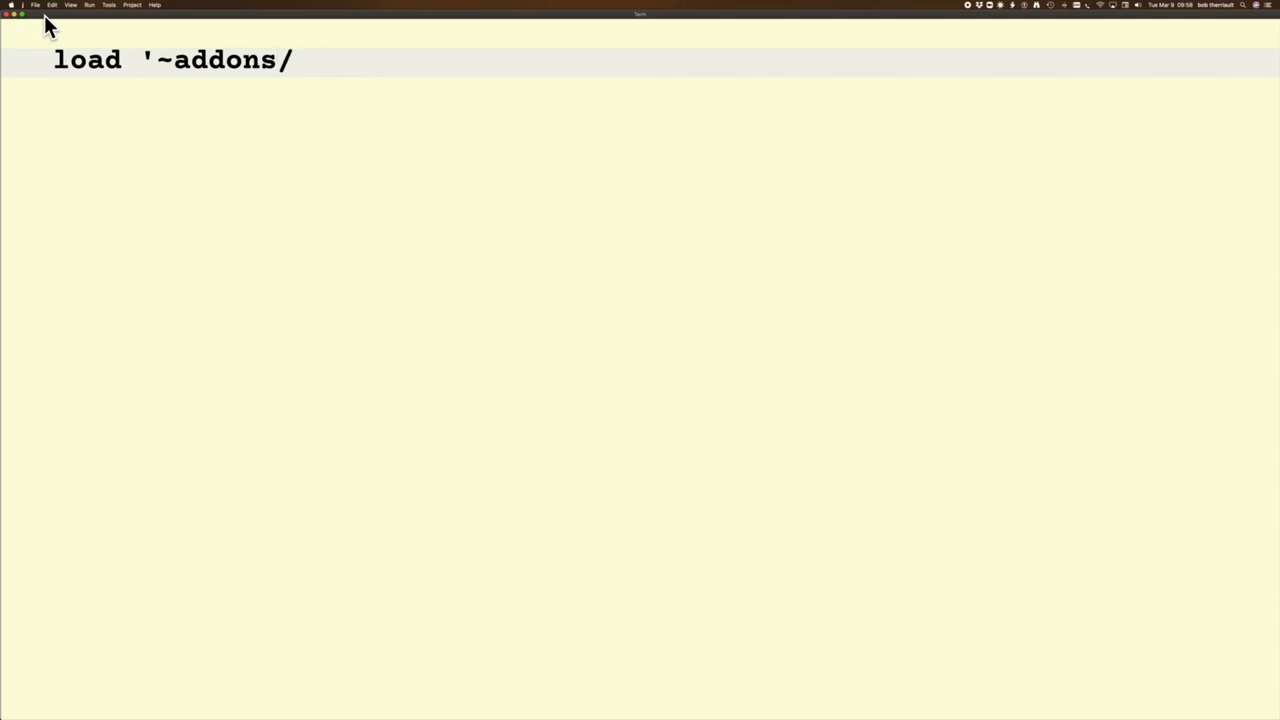
type("debug")
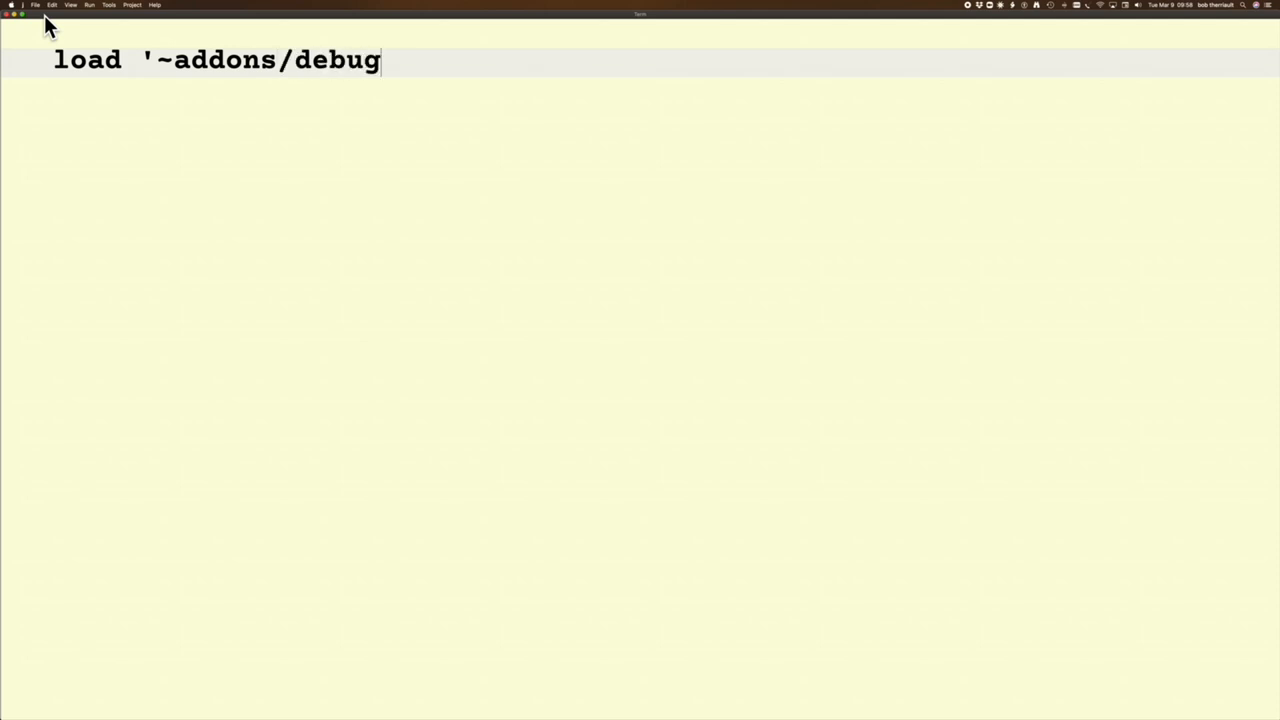
type("/")
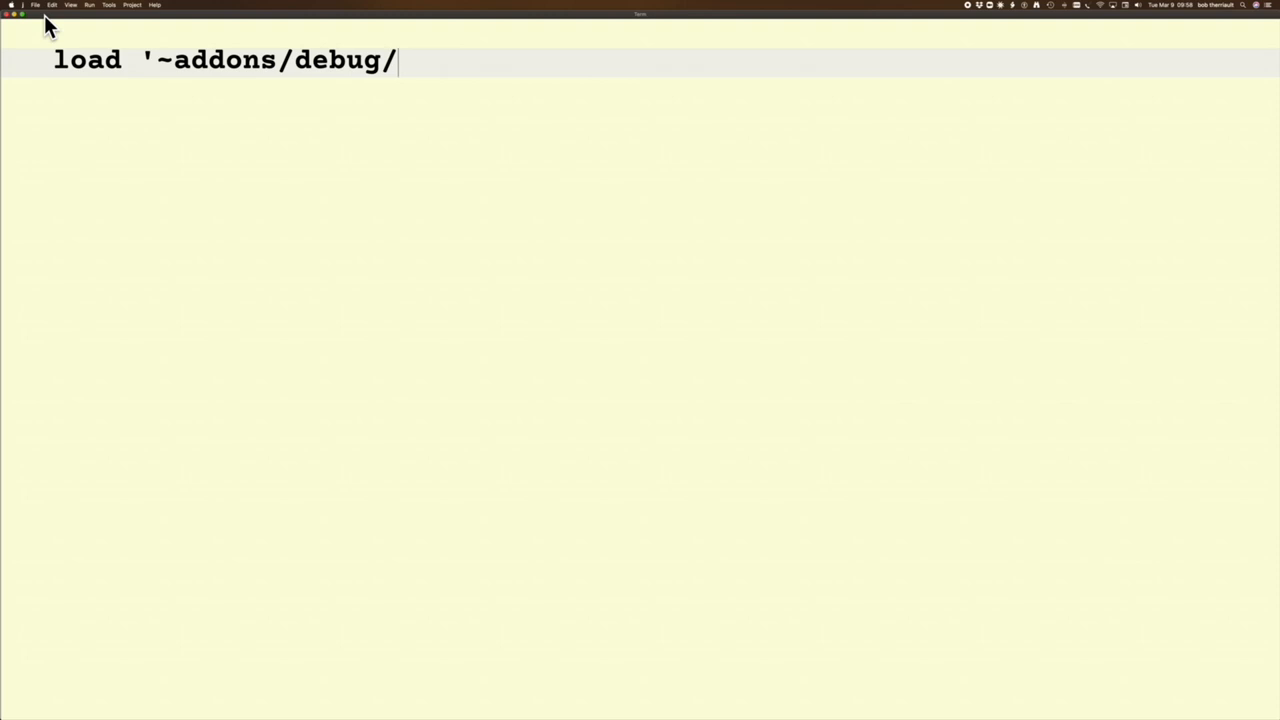
type("jig/")
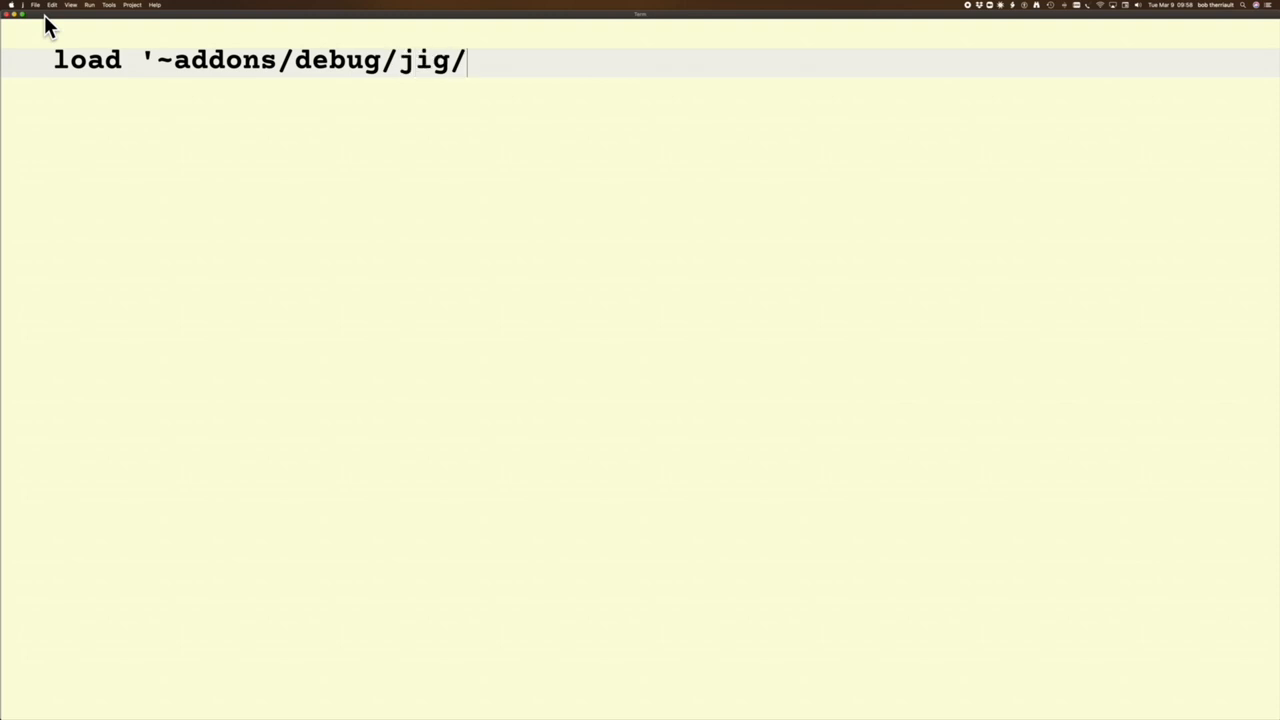
type("jig.i")
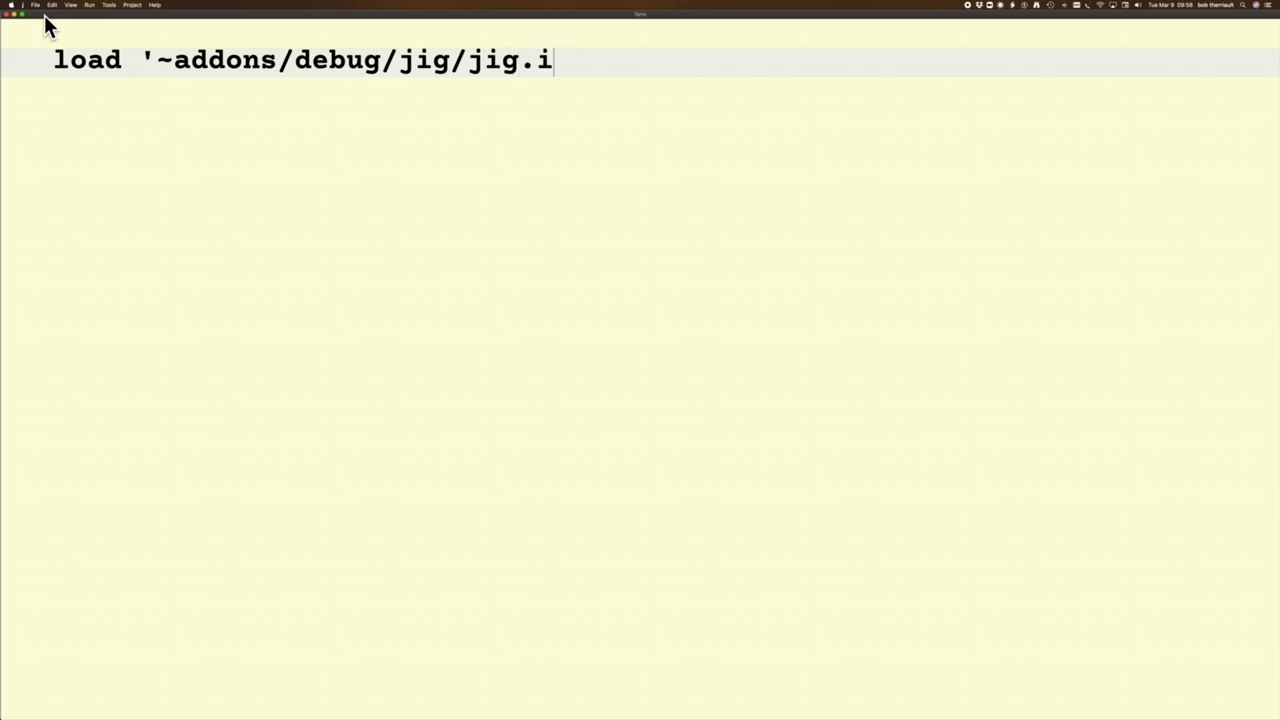
type("js'")
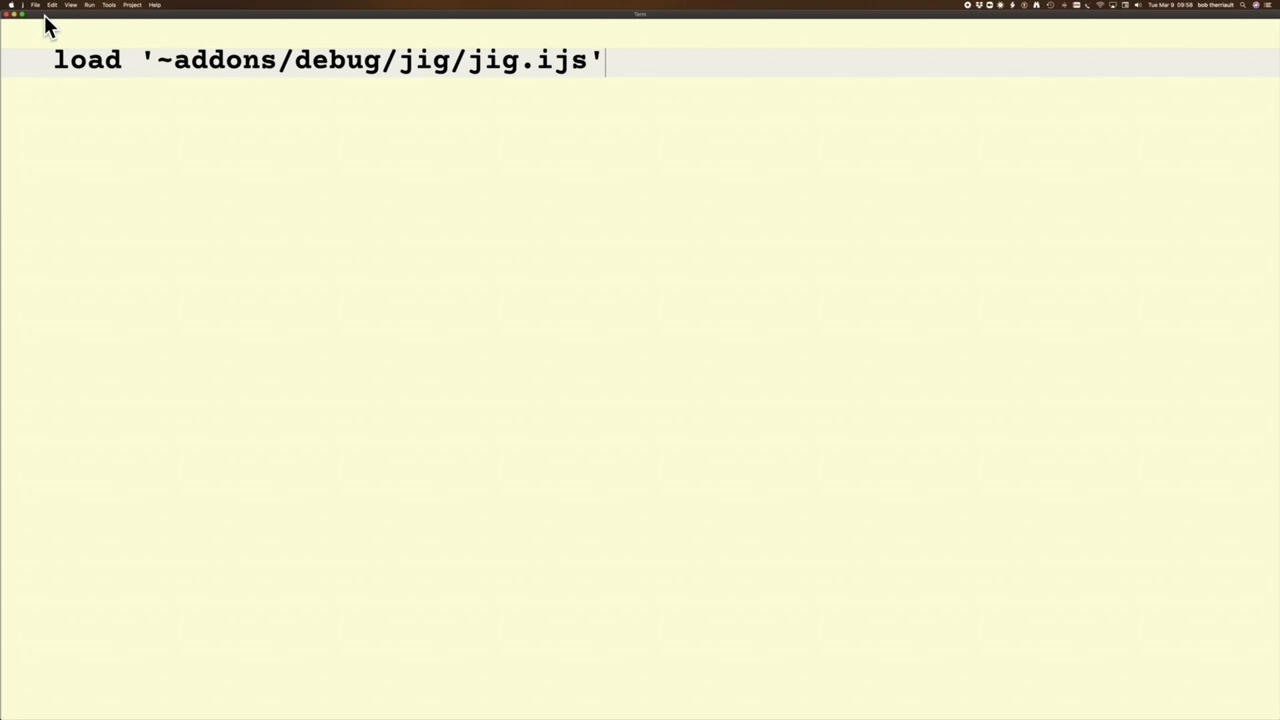
key("Return")
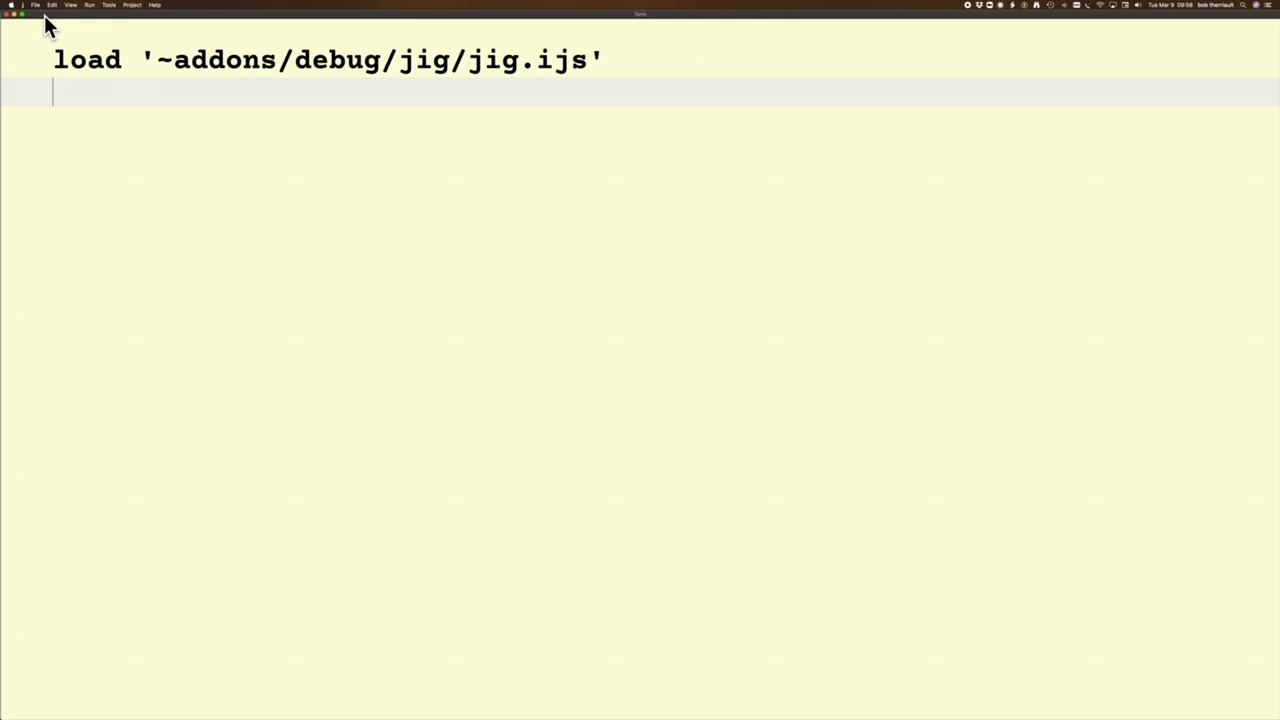
- Enter i. 2 3, view it in Jig via F6, then return to userkeys.cfg
type("i")
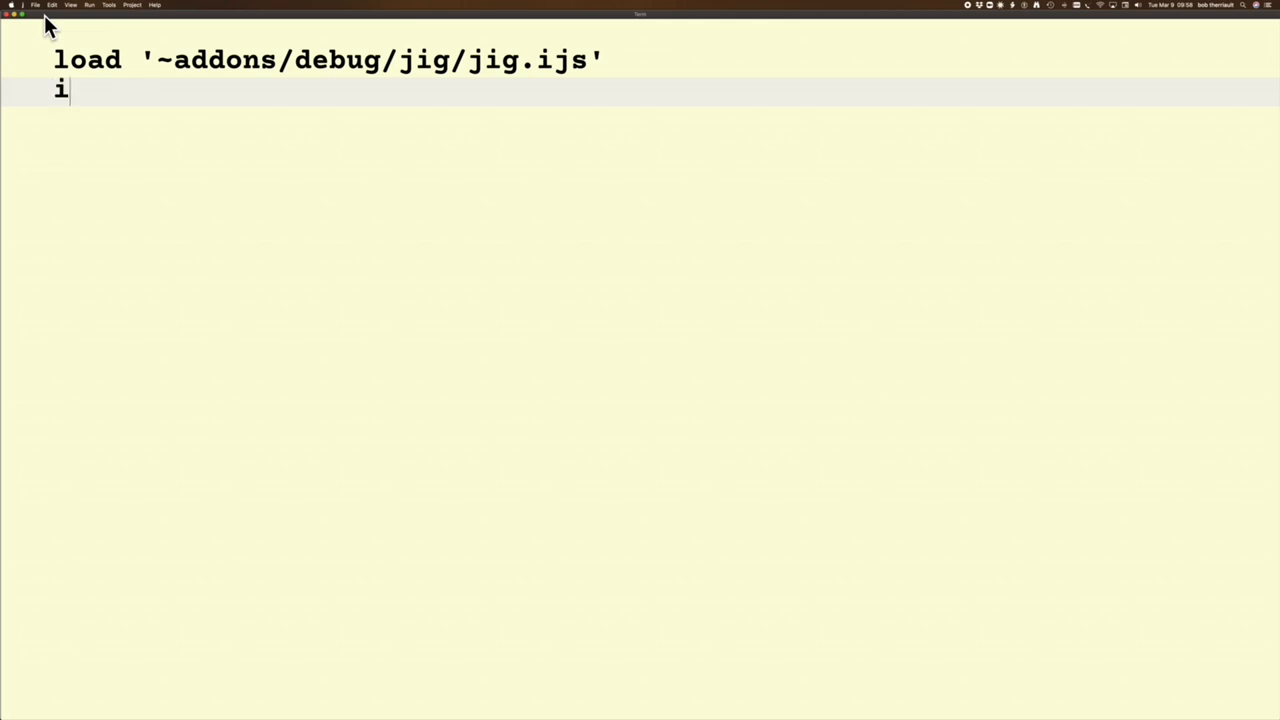
type(". 2 3")
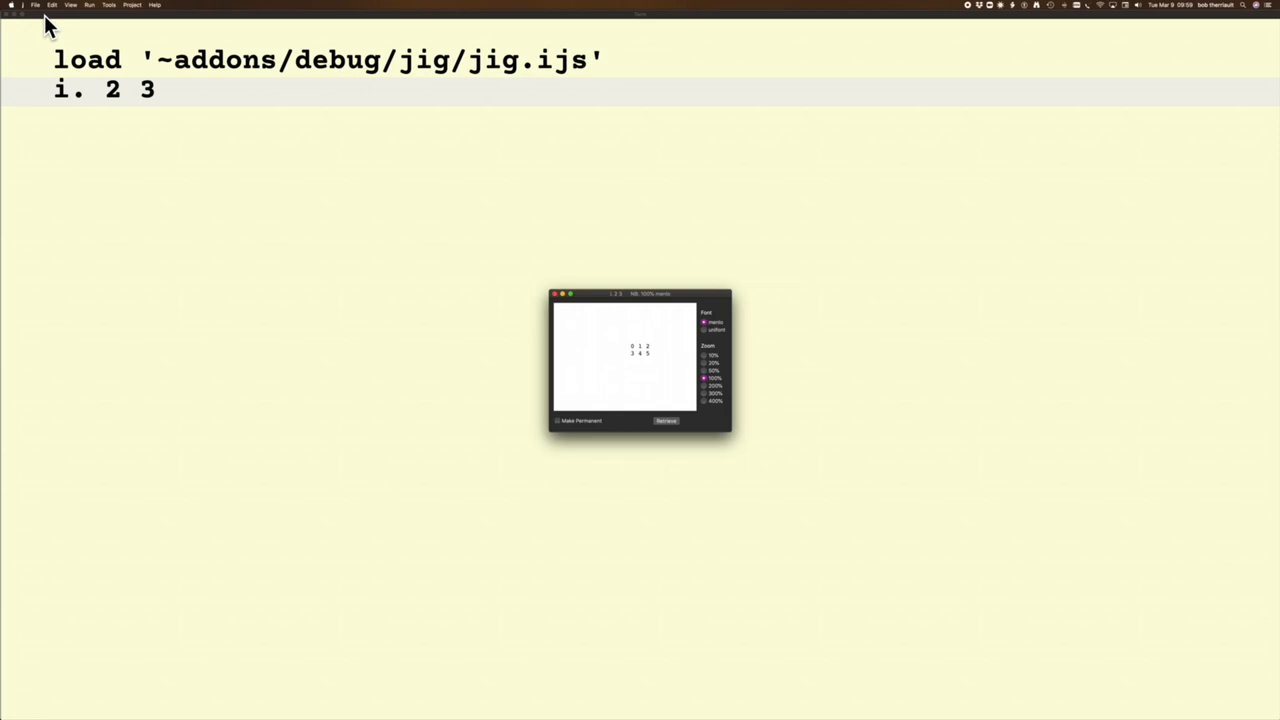
mouse_move(363, 184)
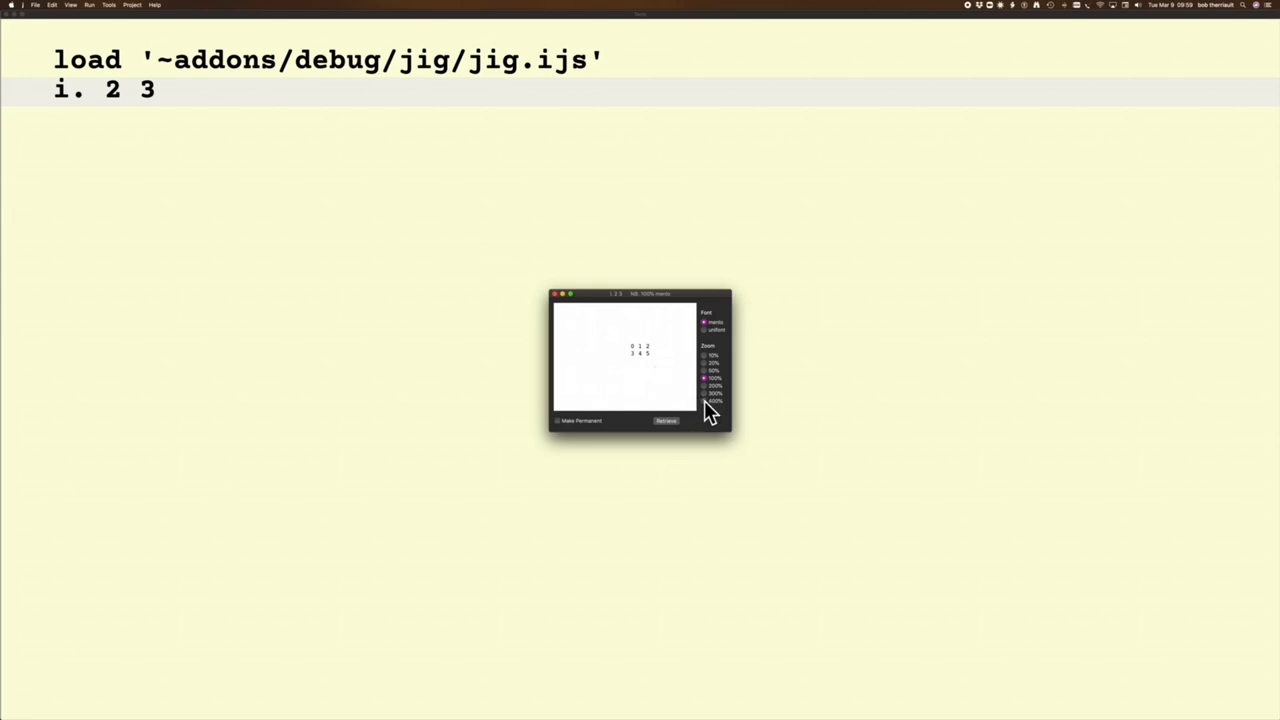
left_click(714, 401)
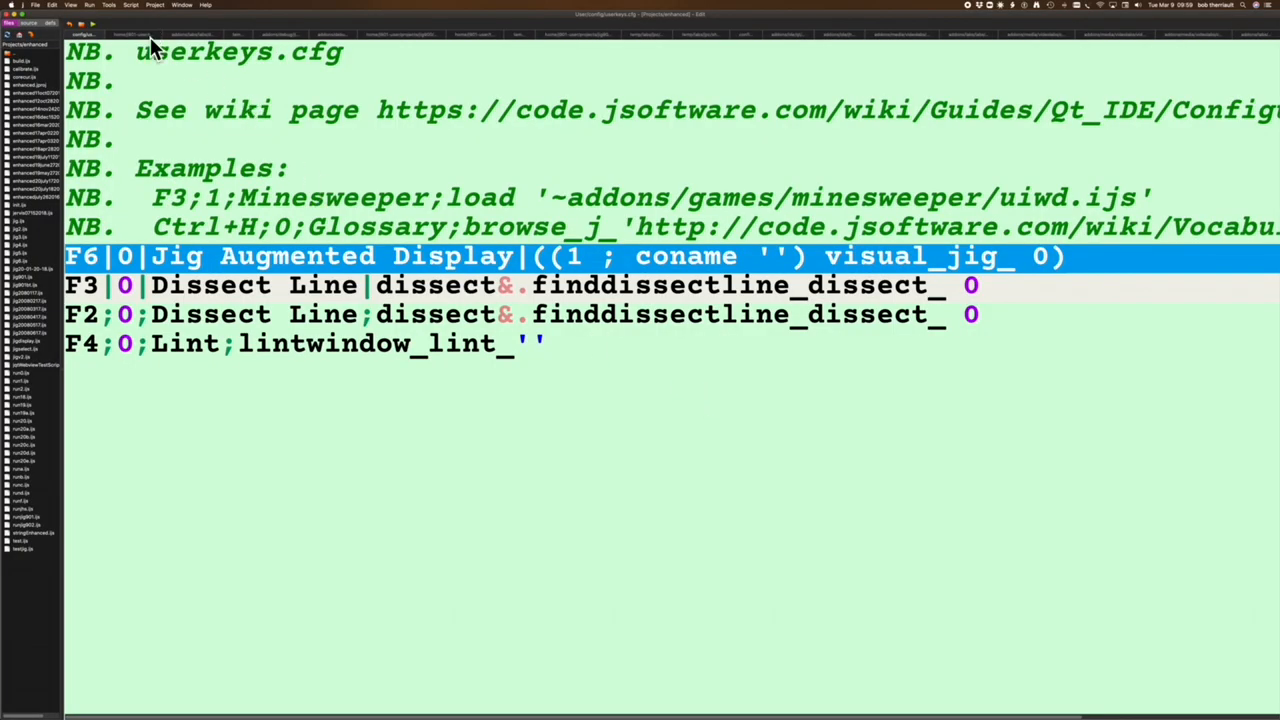
- Show the visual tests script for different J versions in the Edit window
left_click(130, 33)
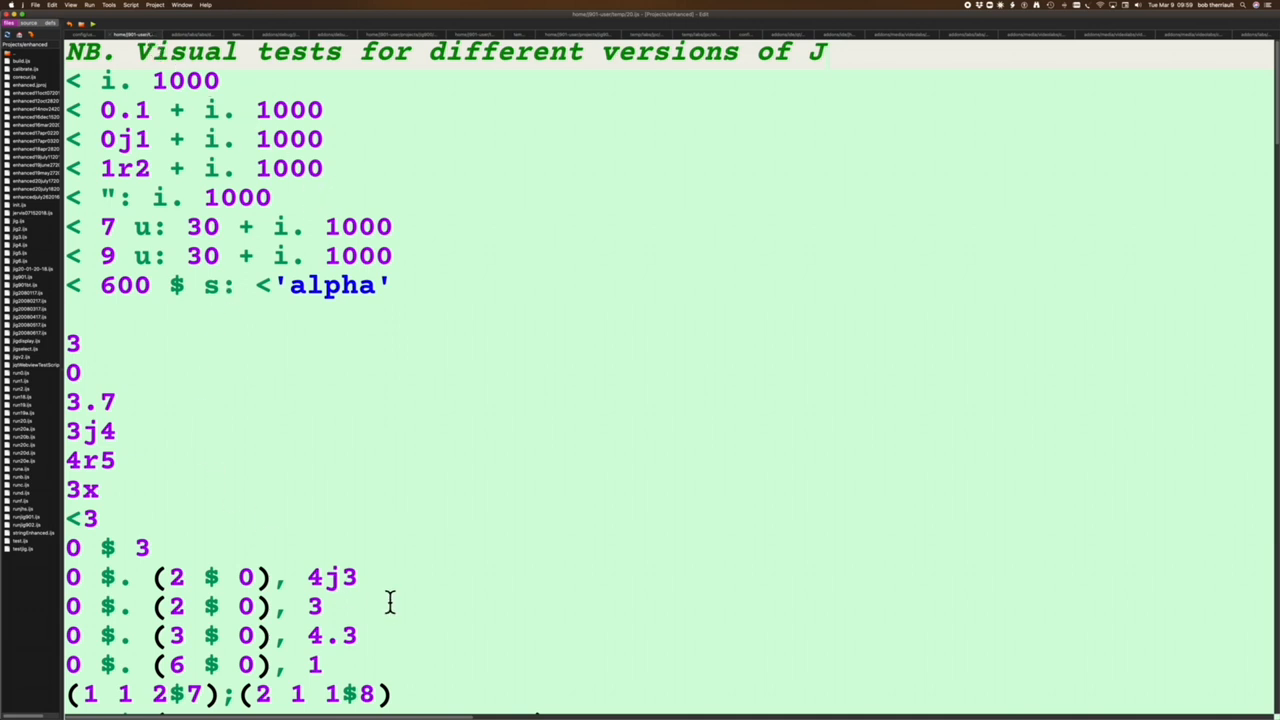
- Display 0 $. (2 $ 0), 4j3 in Jig as 2 | 4j3 and dismiss its shape-3 info box
left_click(360, 577)
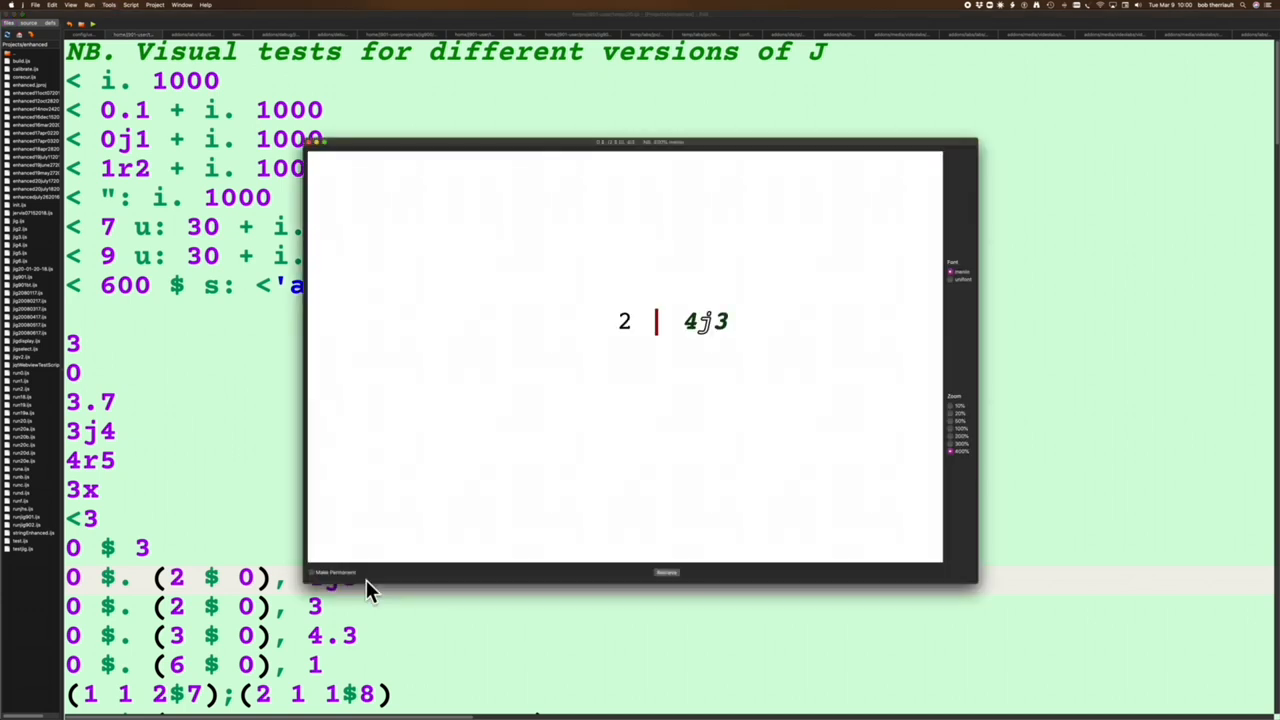
mouse_move(658, 352)
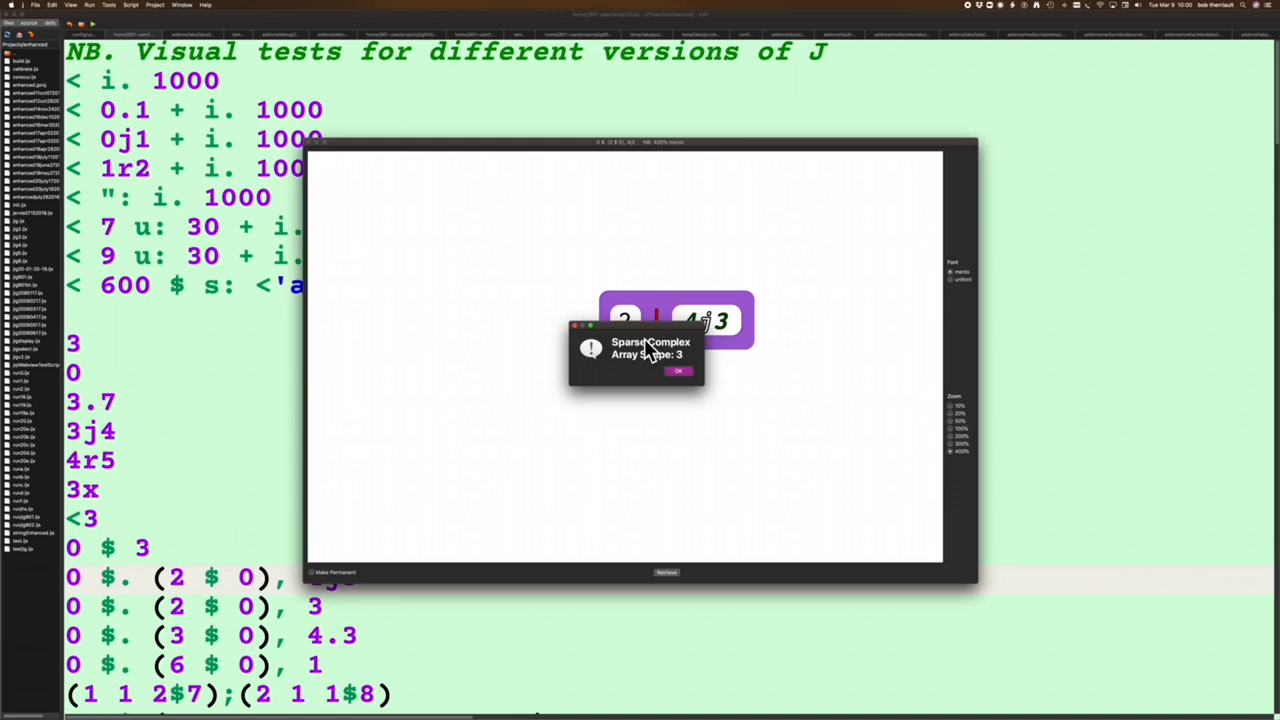
mouse_move(362, 180)
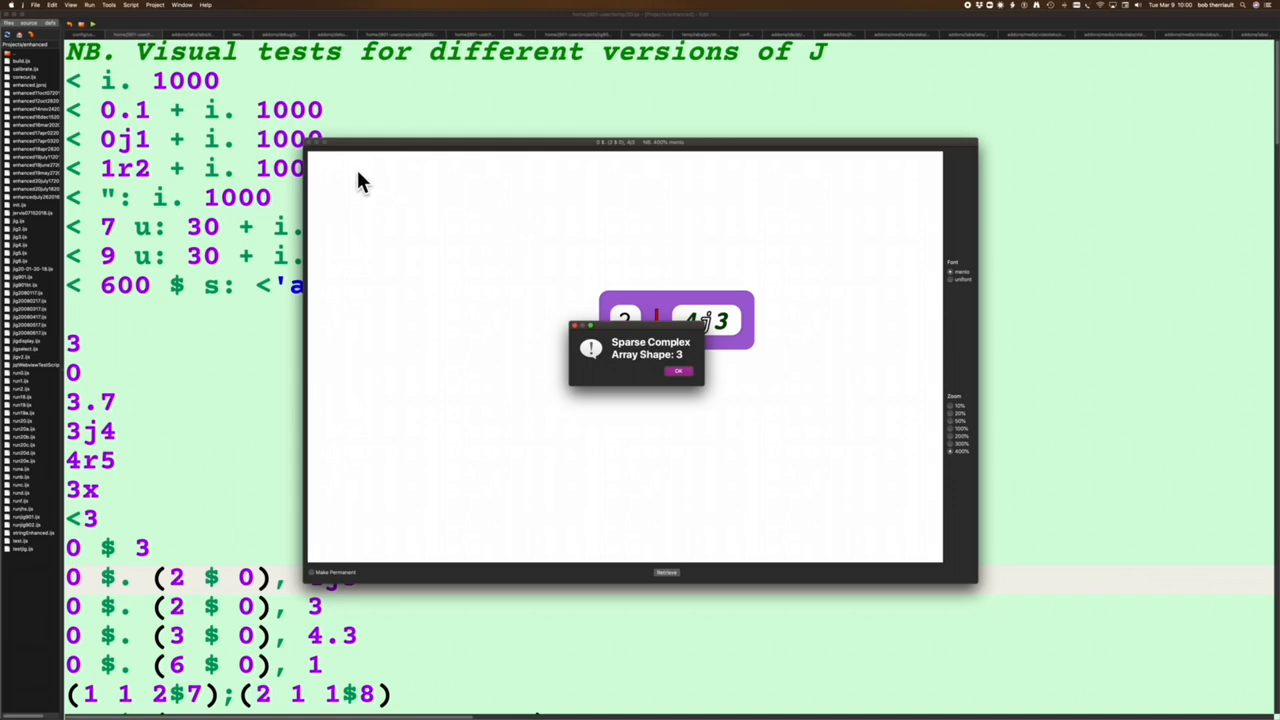
mouse_move(312, 150)
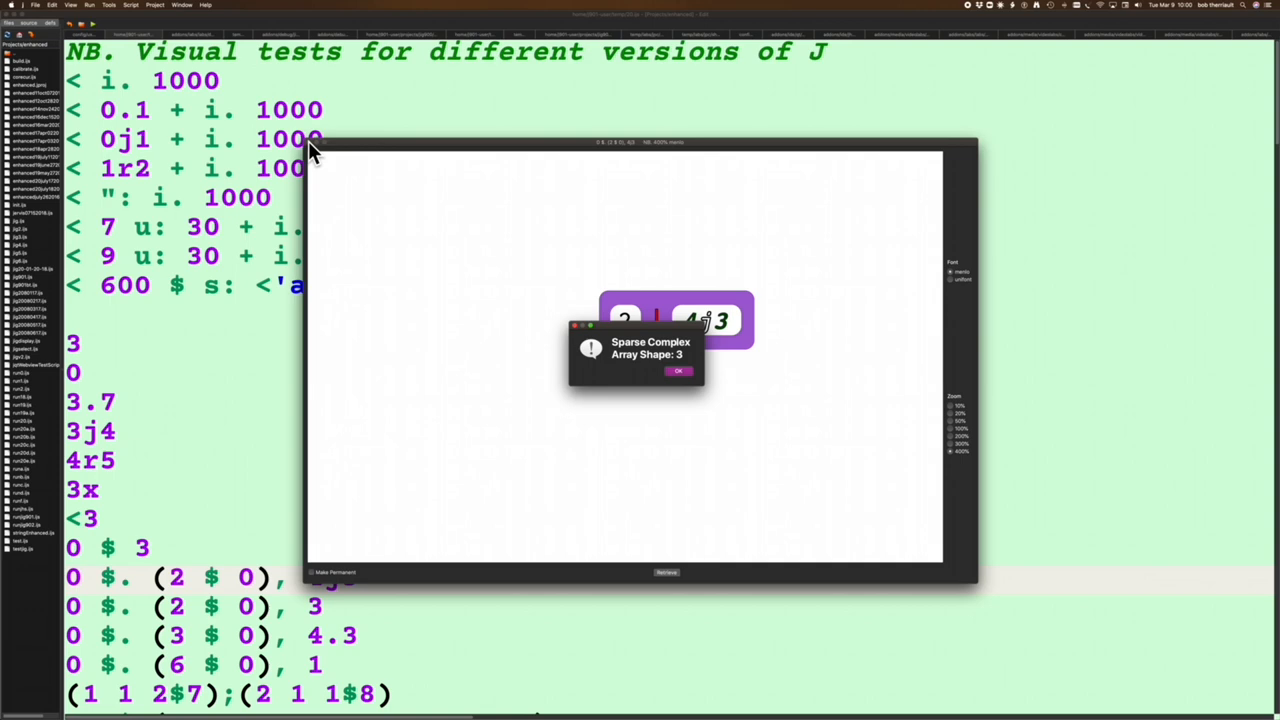
left_click(678, 371)
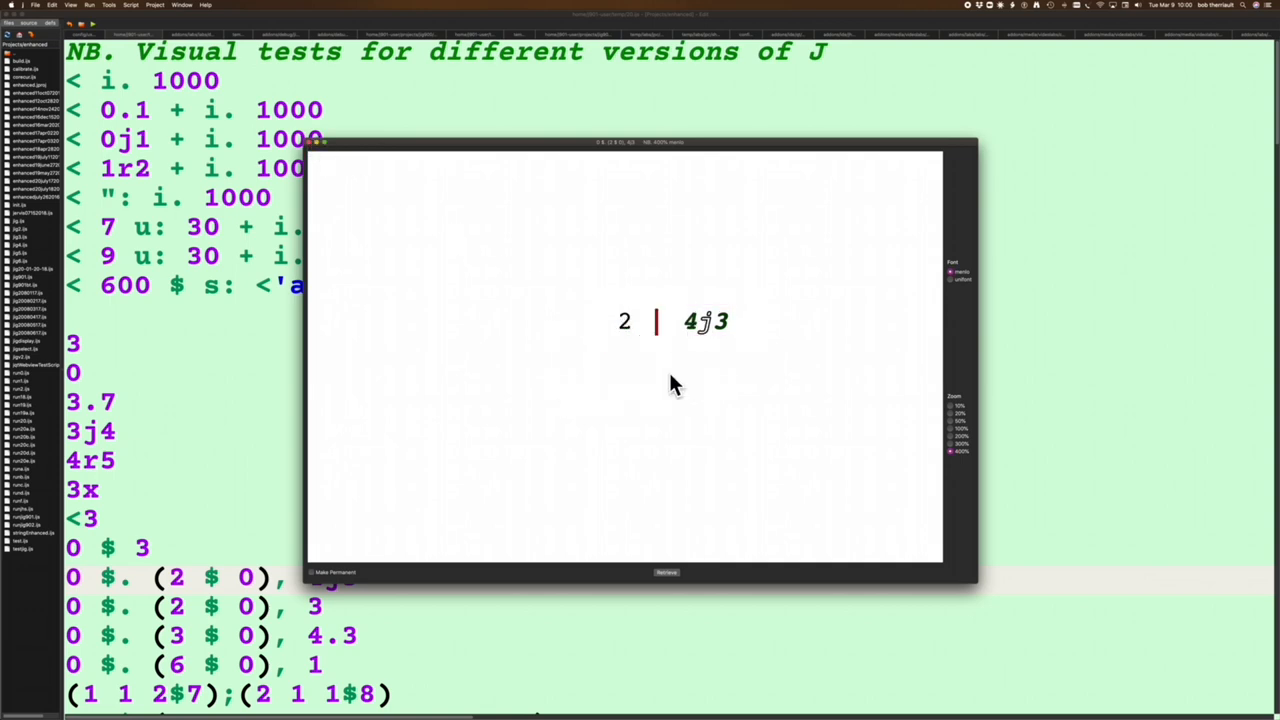